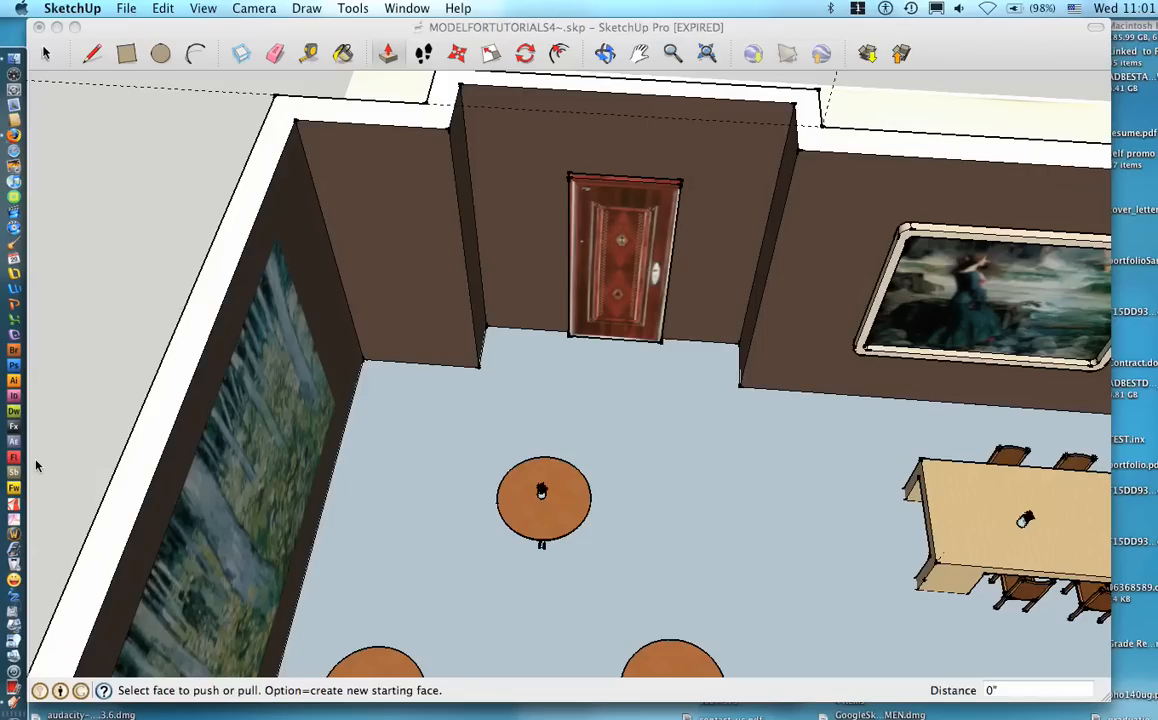
mouse_move(88, 431)
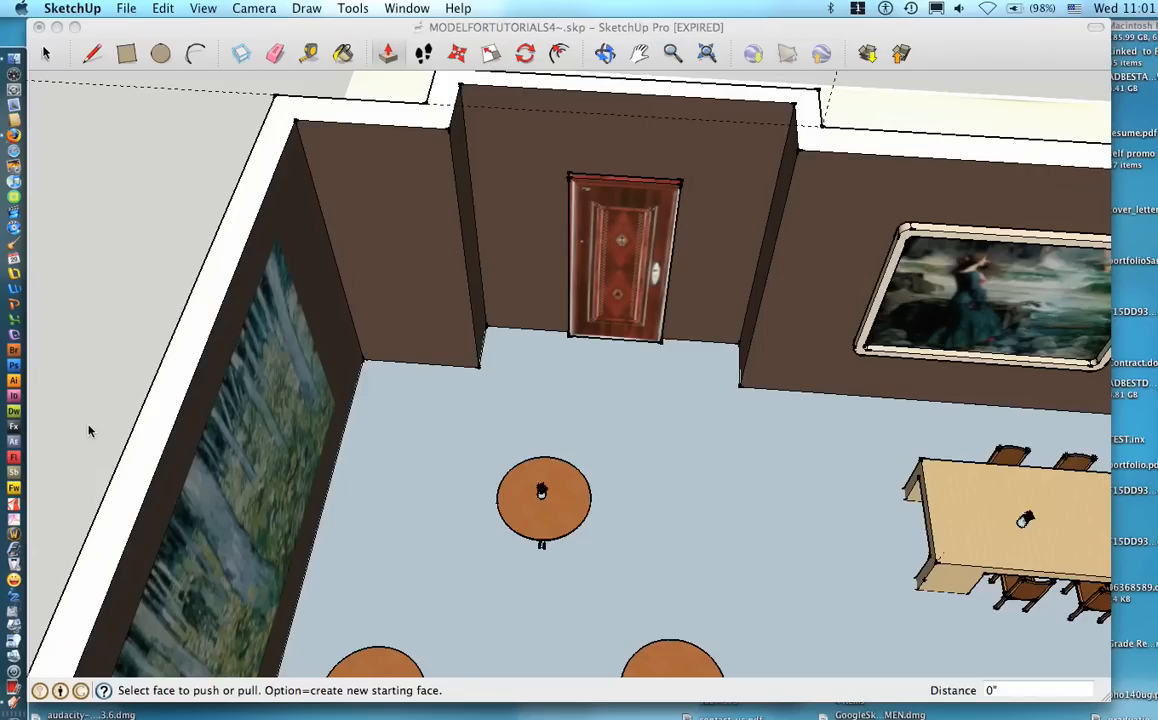
mouse_move(88, 405)
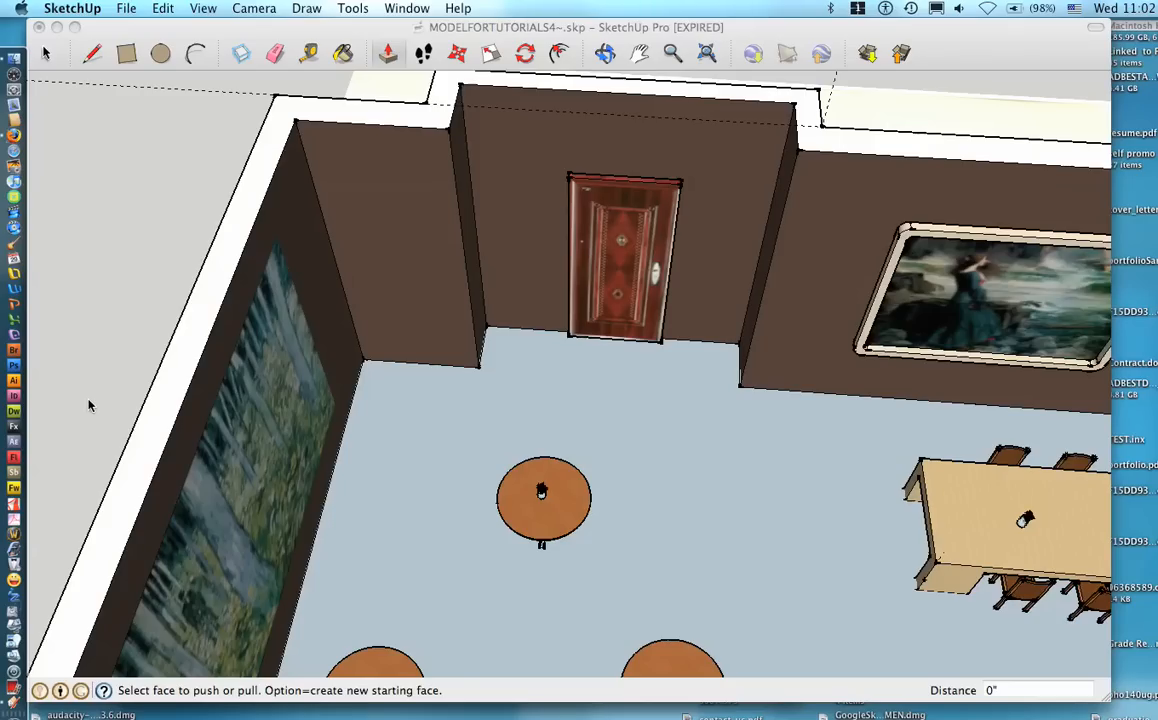
mouse_move(326, 399)
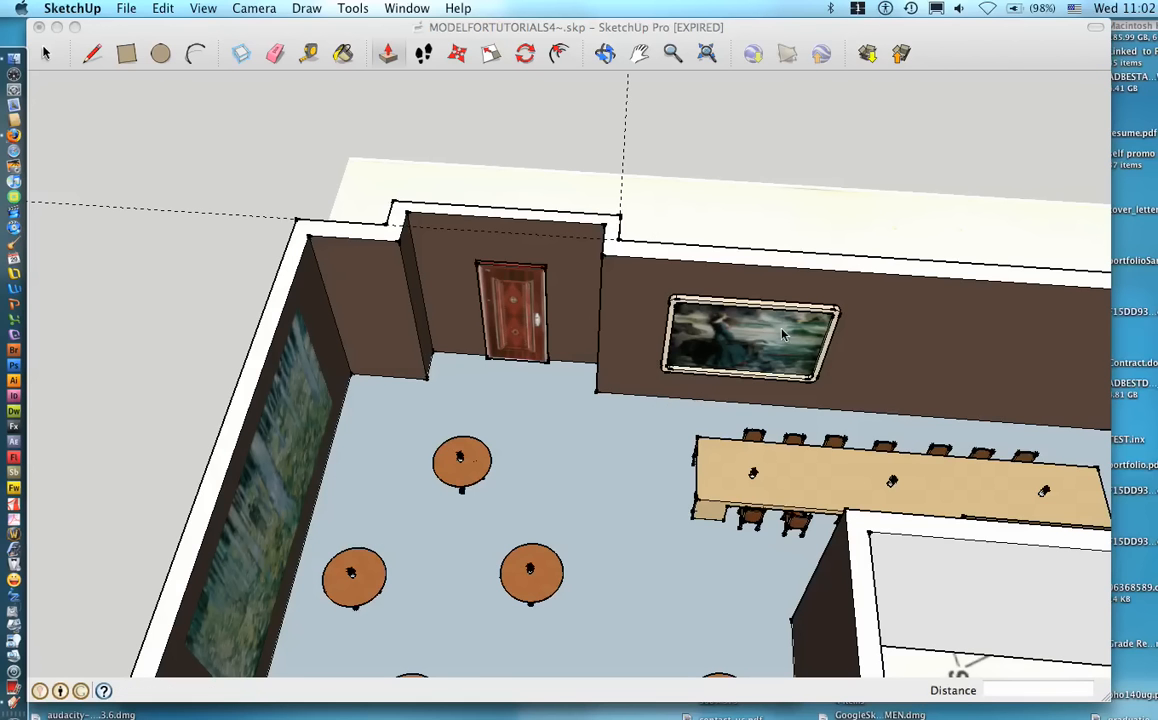
Step: Show the Large Tool Set toolbar from View > Toolbars
left_click(376, 54)
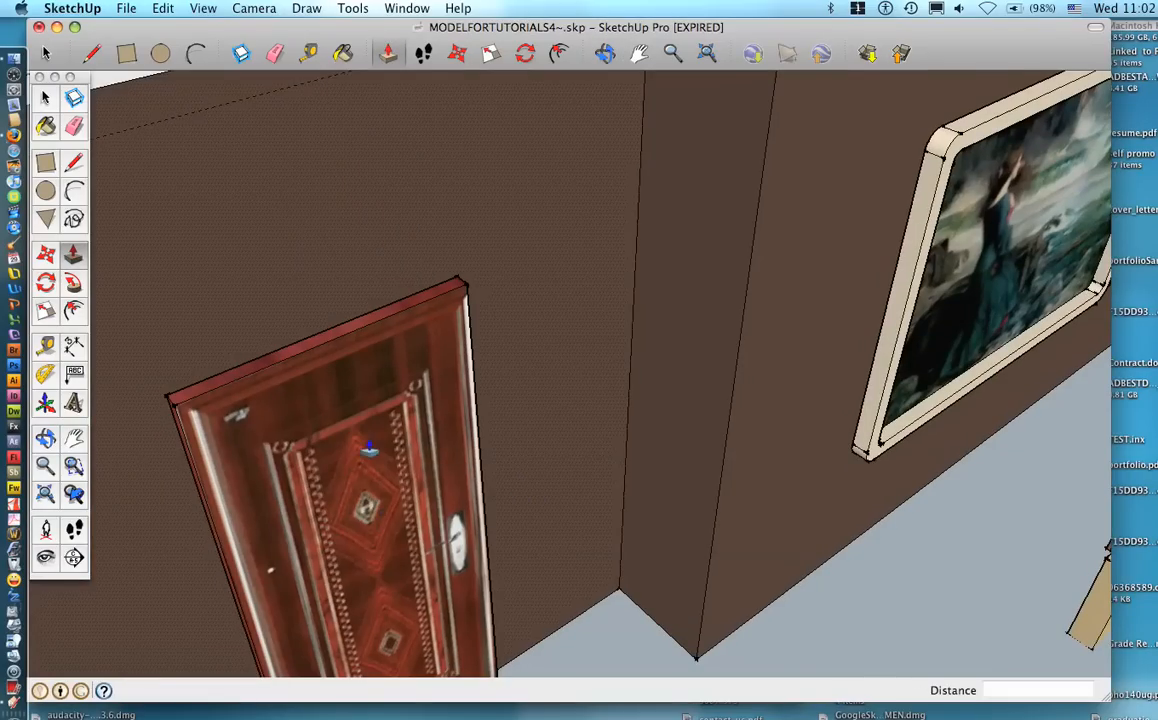
mouse_move(793, 320)
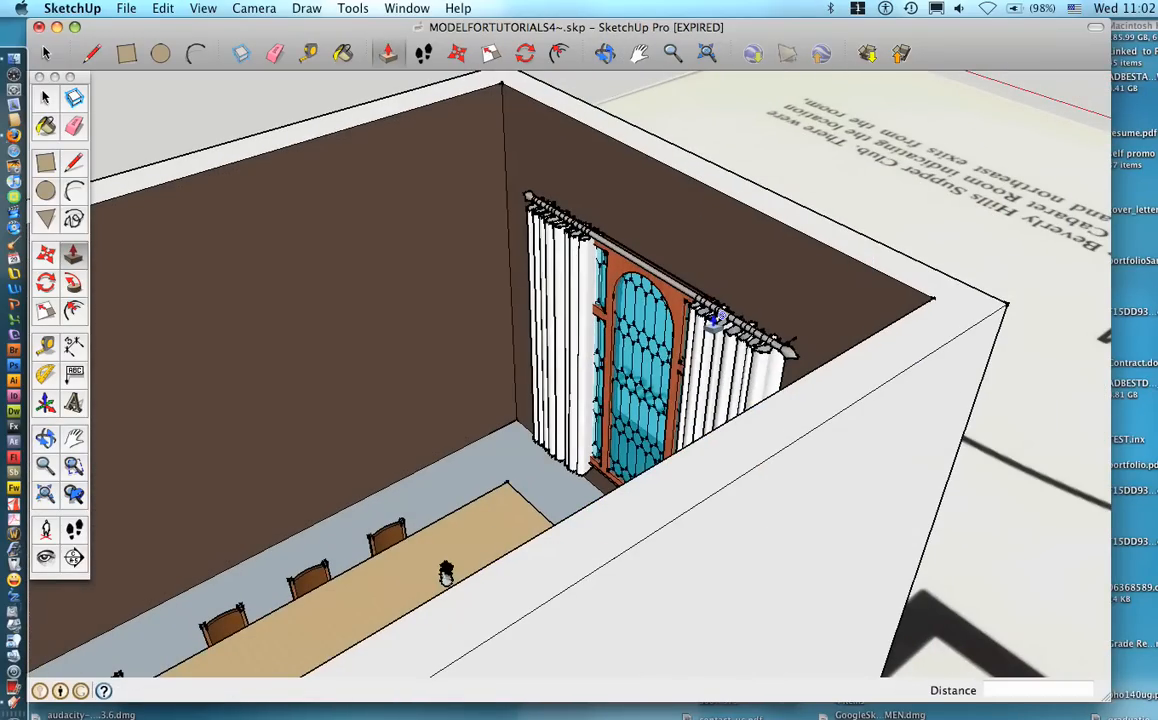
mouse_move(700, 345)
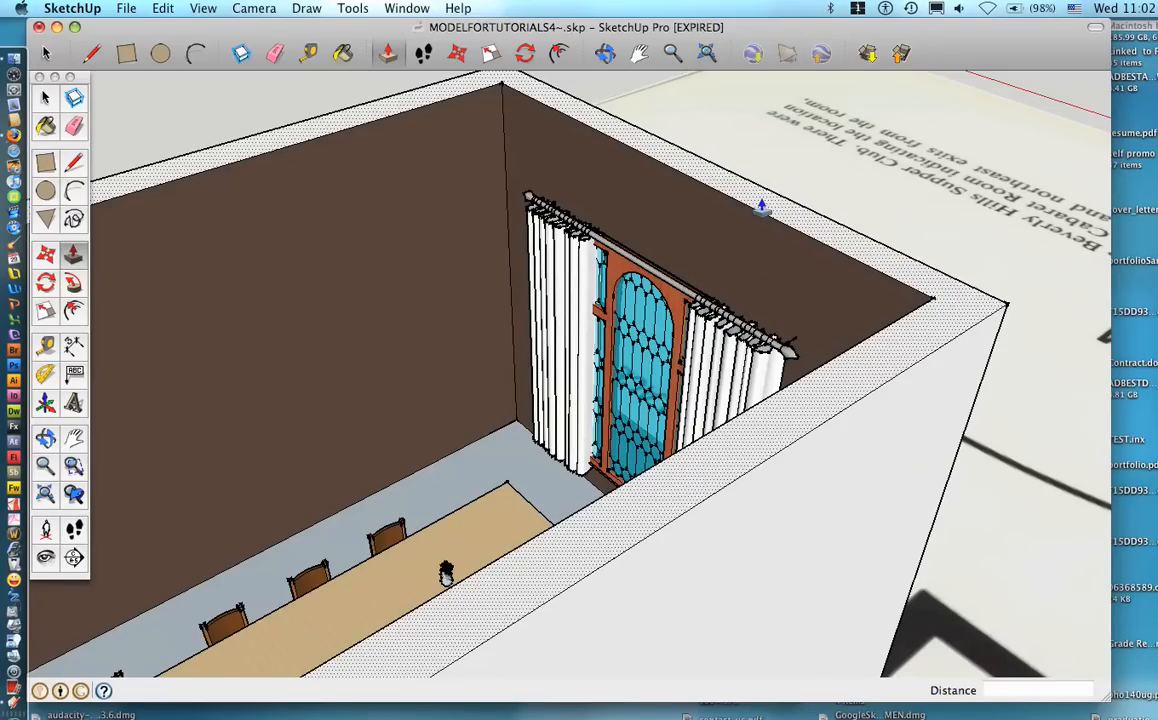
left_click_drag(760, 210, 695, 255)
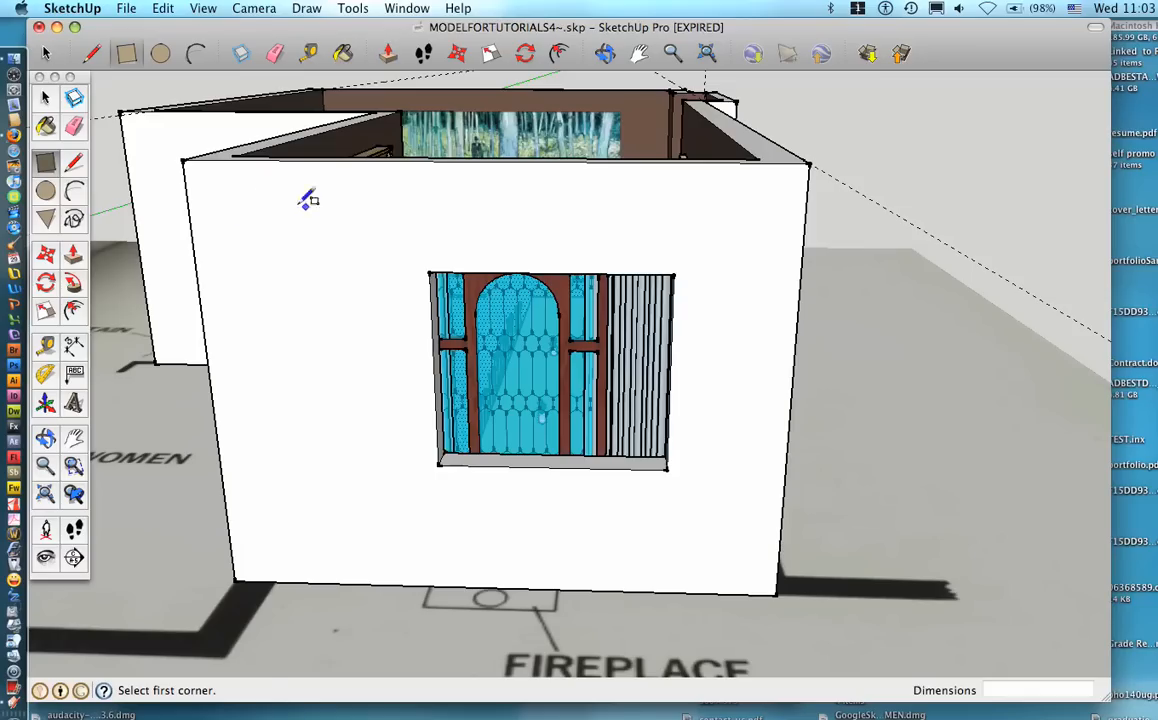
left_click_drag(318, 193, 518, 222)
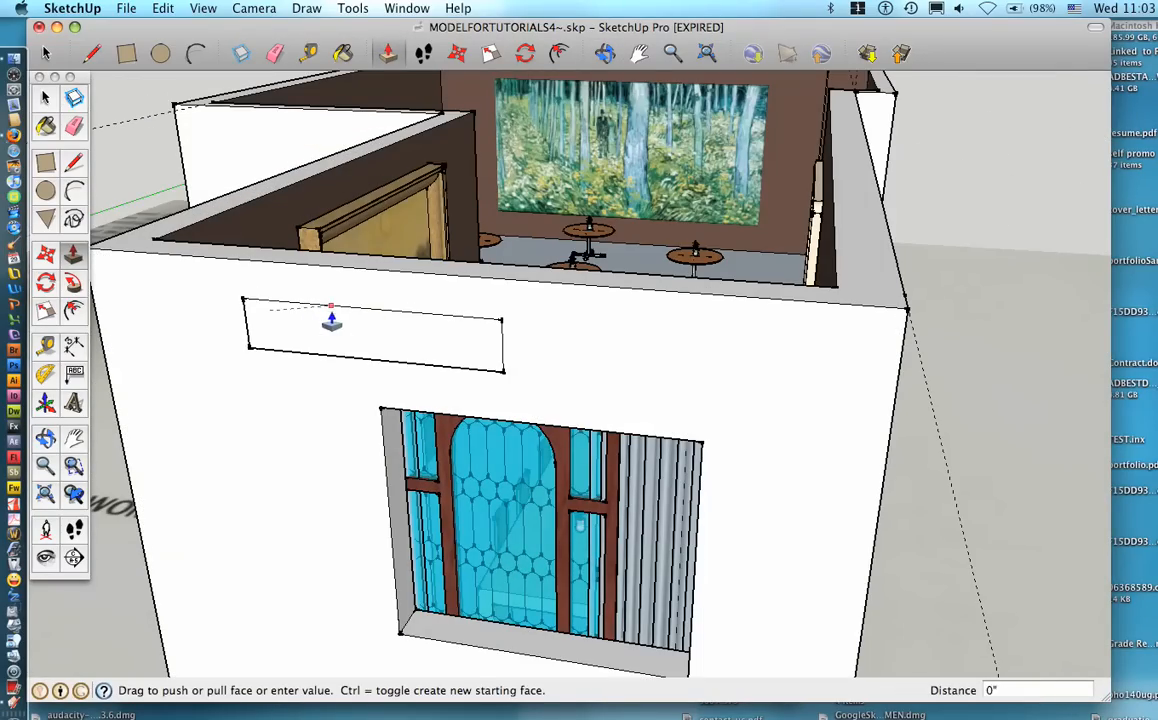
left_click_drag(330, 320, 330, 335)
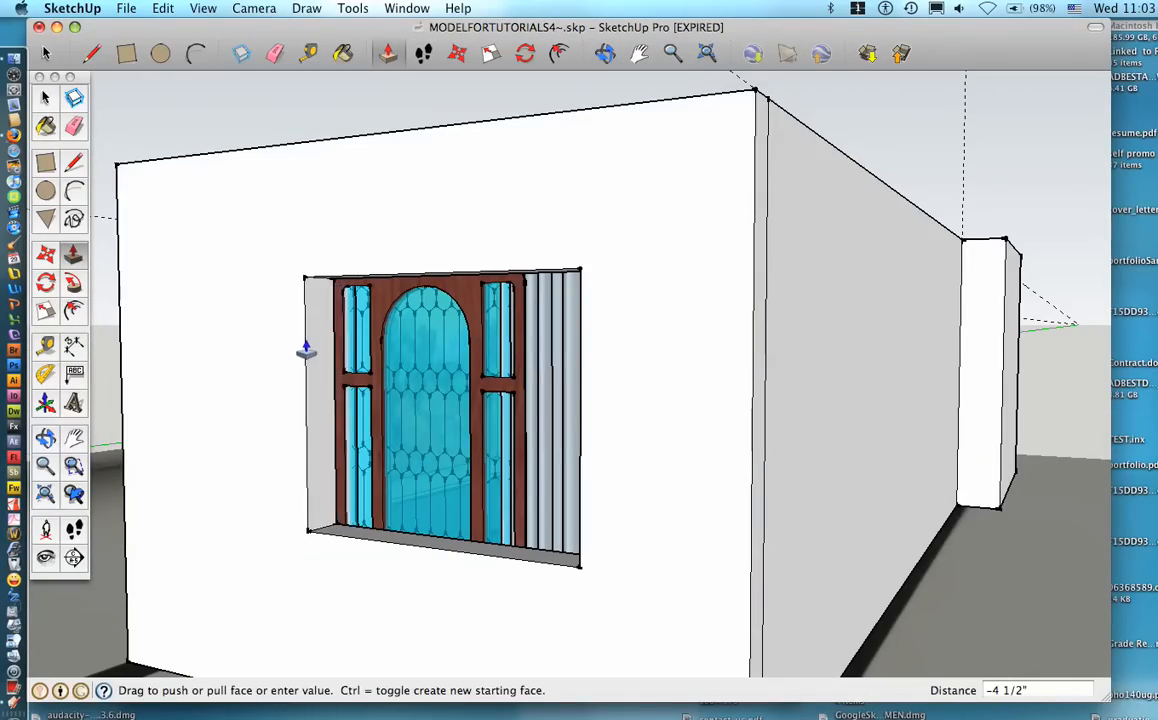
left_click_drag(305, 350, 297, 350)
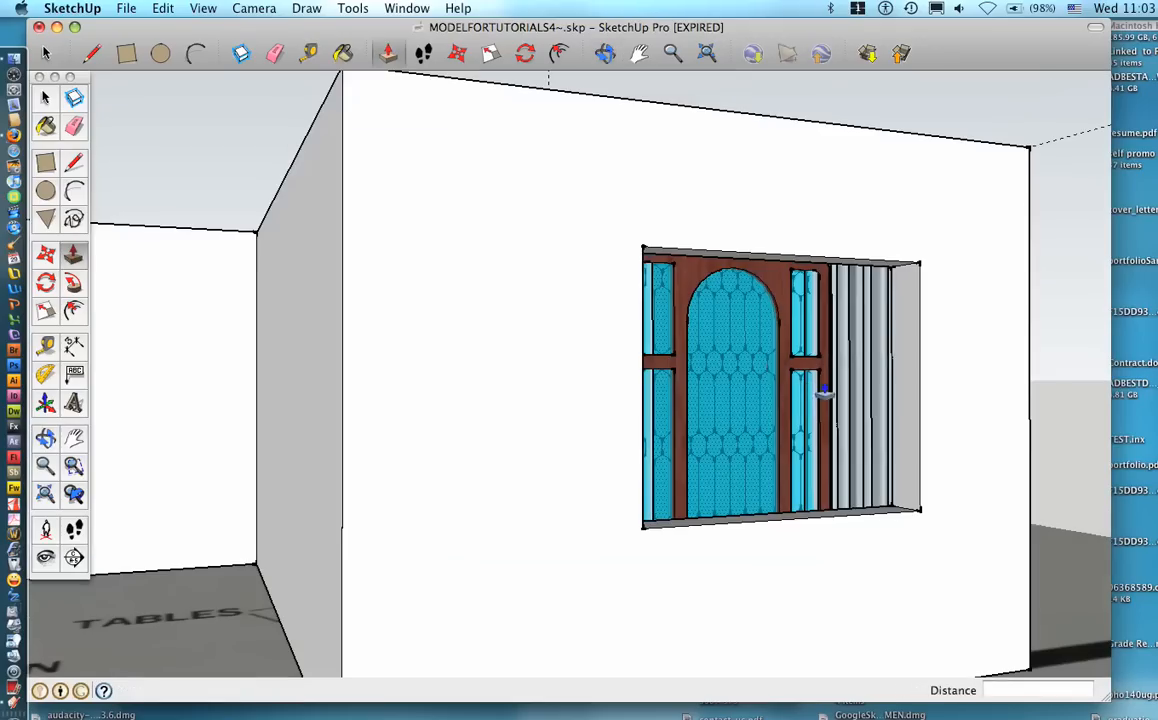
mouse_move(718, 310)
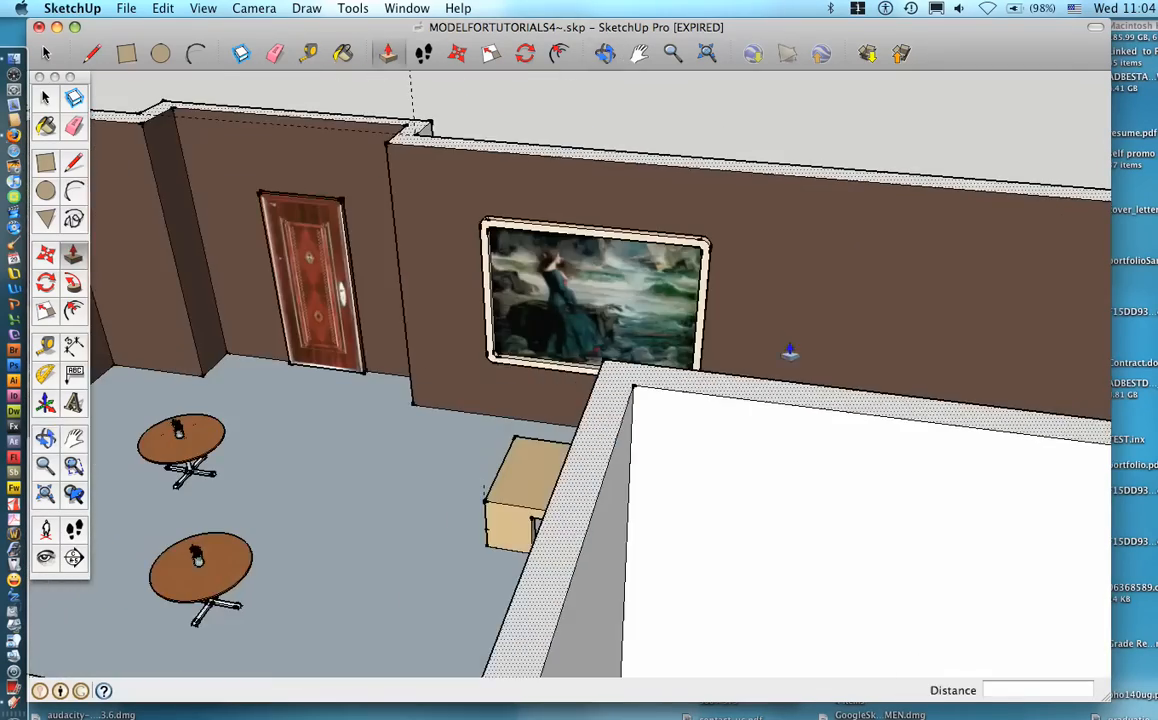
left_click_drag(790, 350, 450, 490)
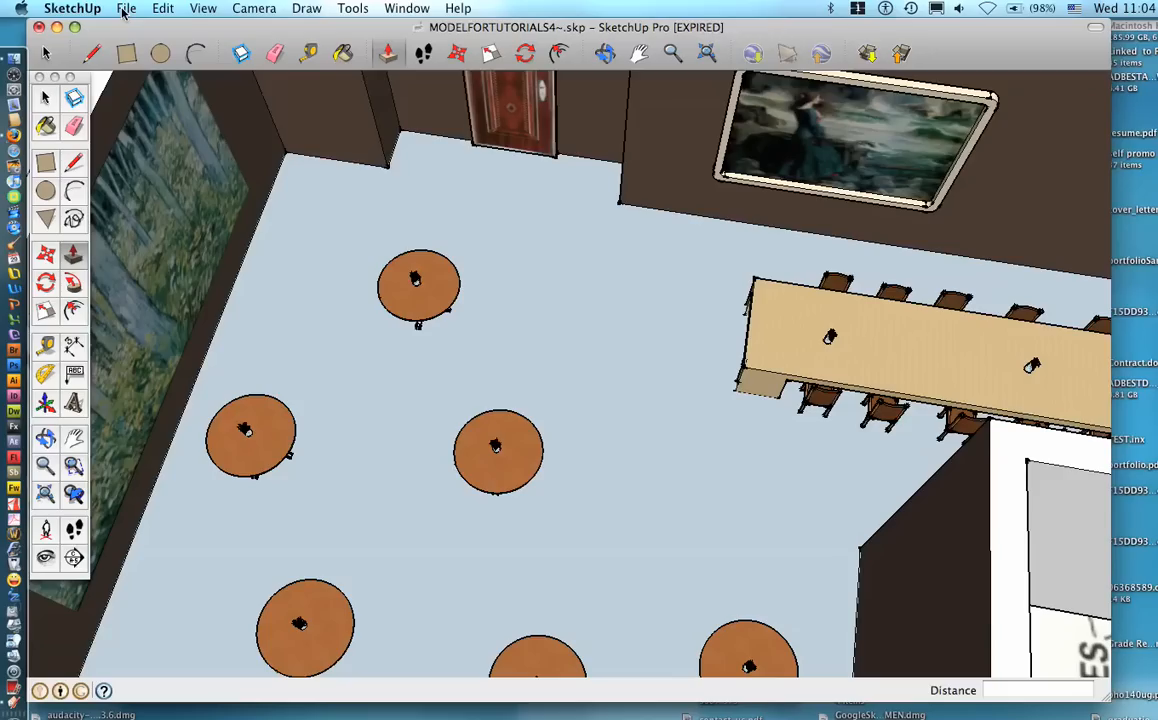
Step: Open the File Import dialog and select rug.jpg
left_click(128, 9)
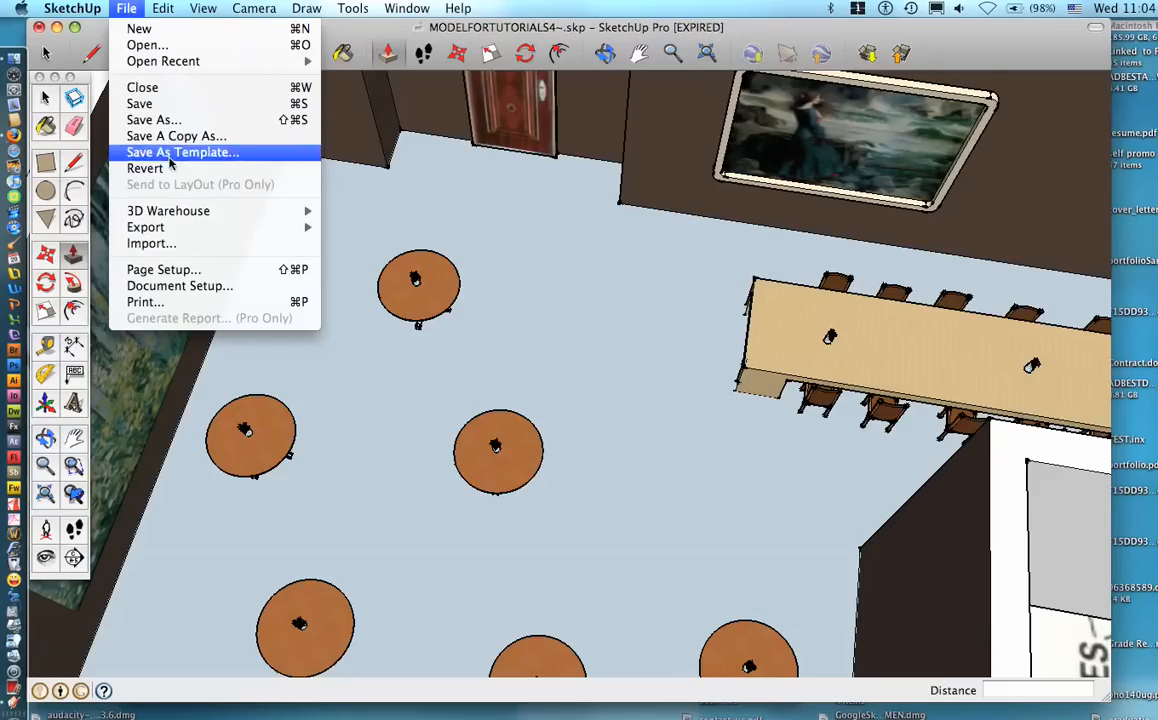
left_click(445, 287)
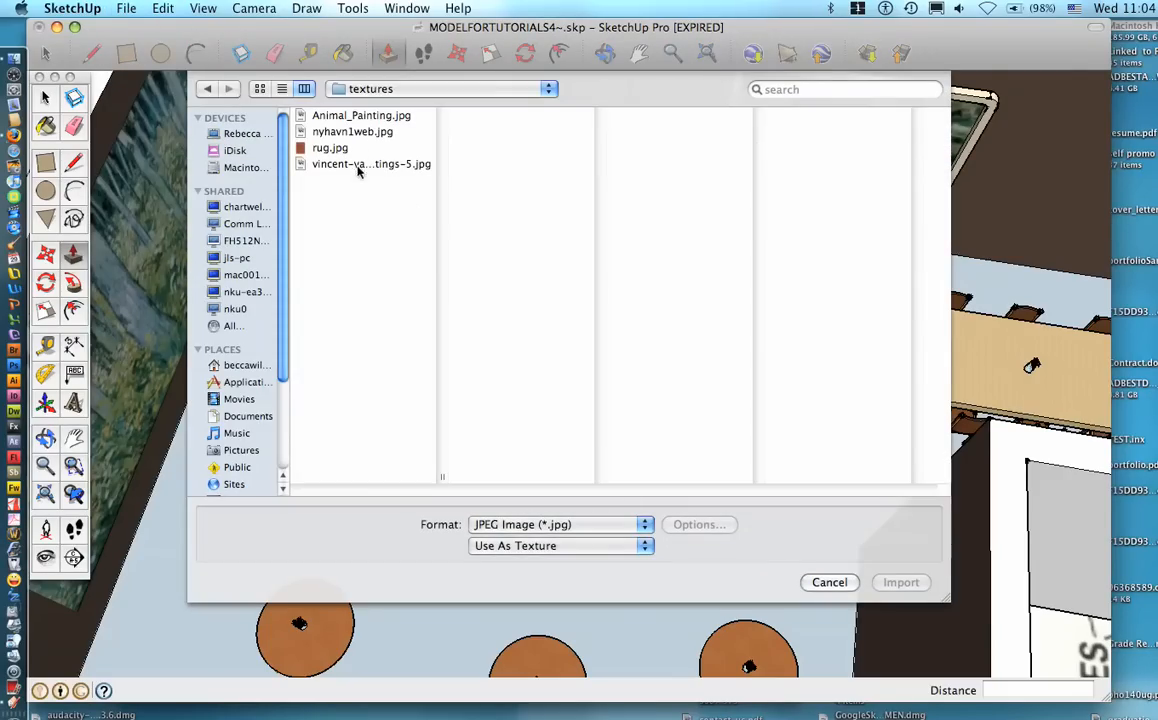
mouse_move(345, 155)
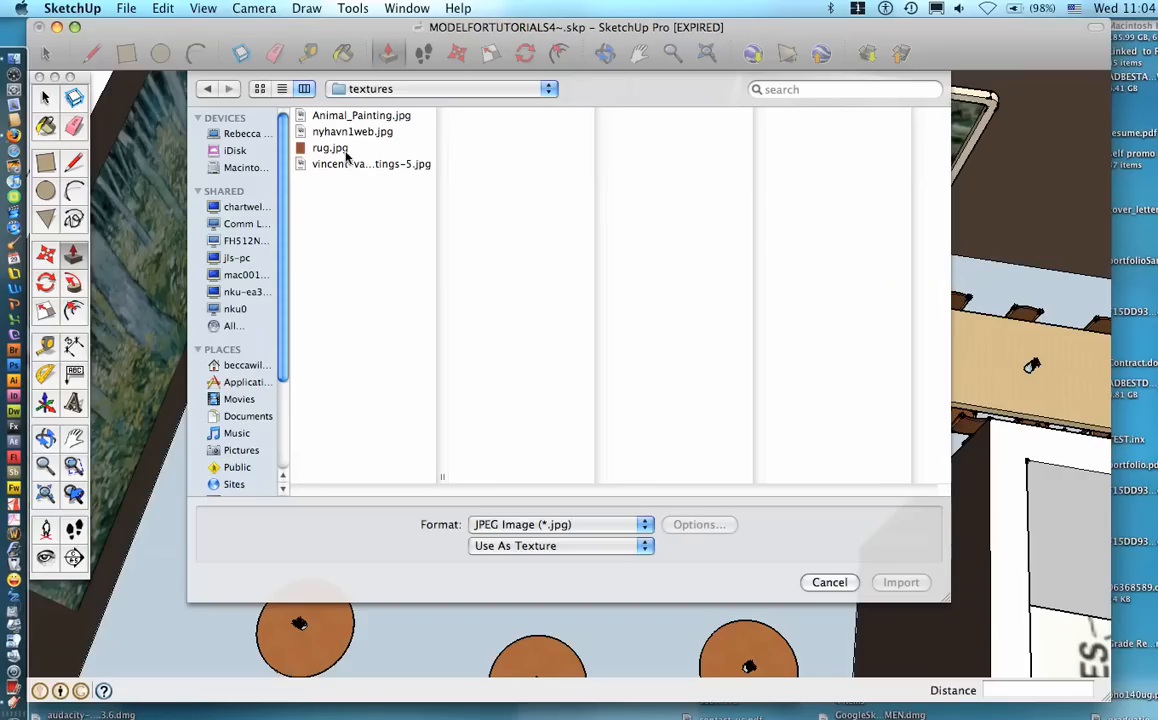
mouse_move(352, 156)
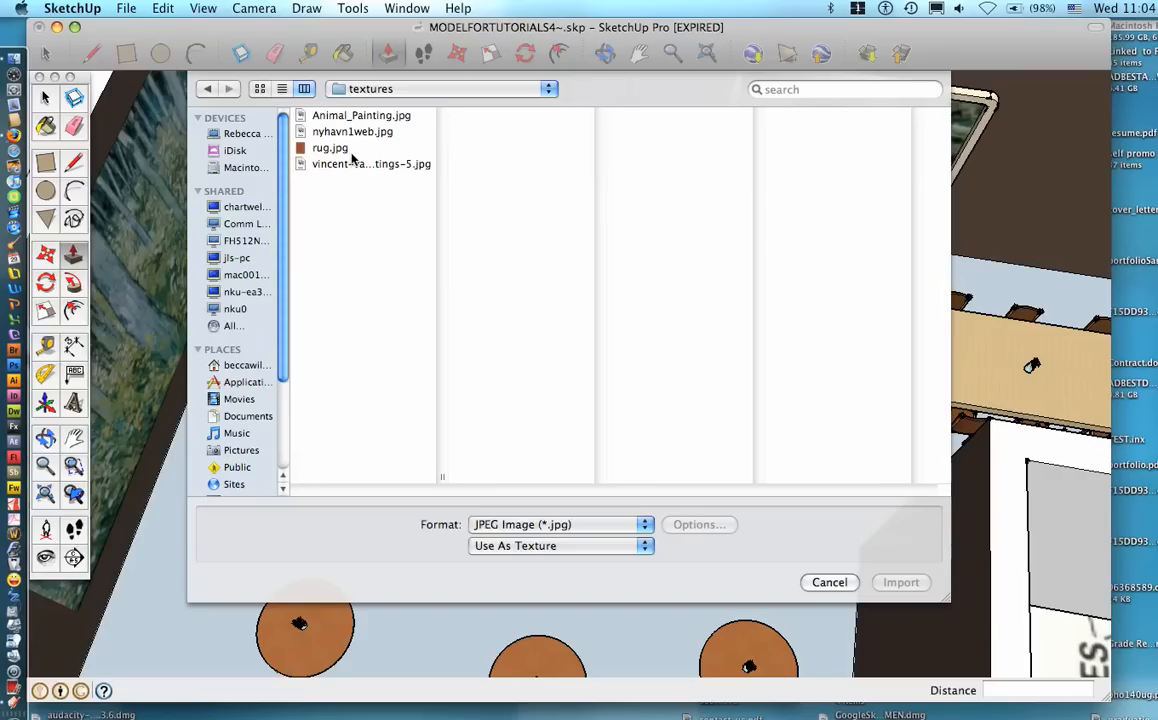
left_click(331, 147)
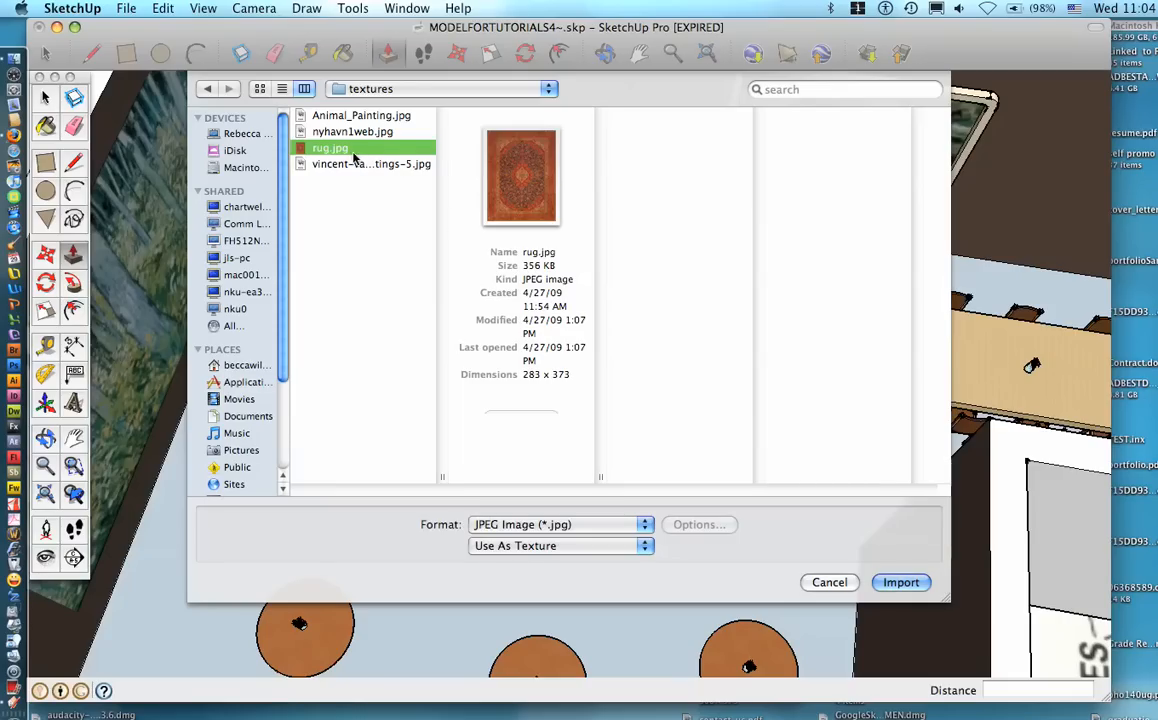
mouse_move(755, 520)
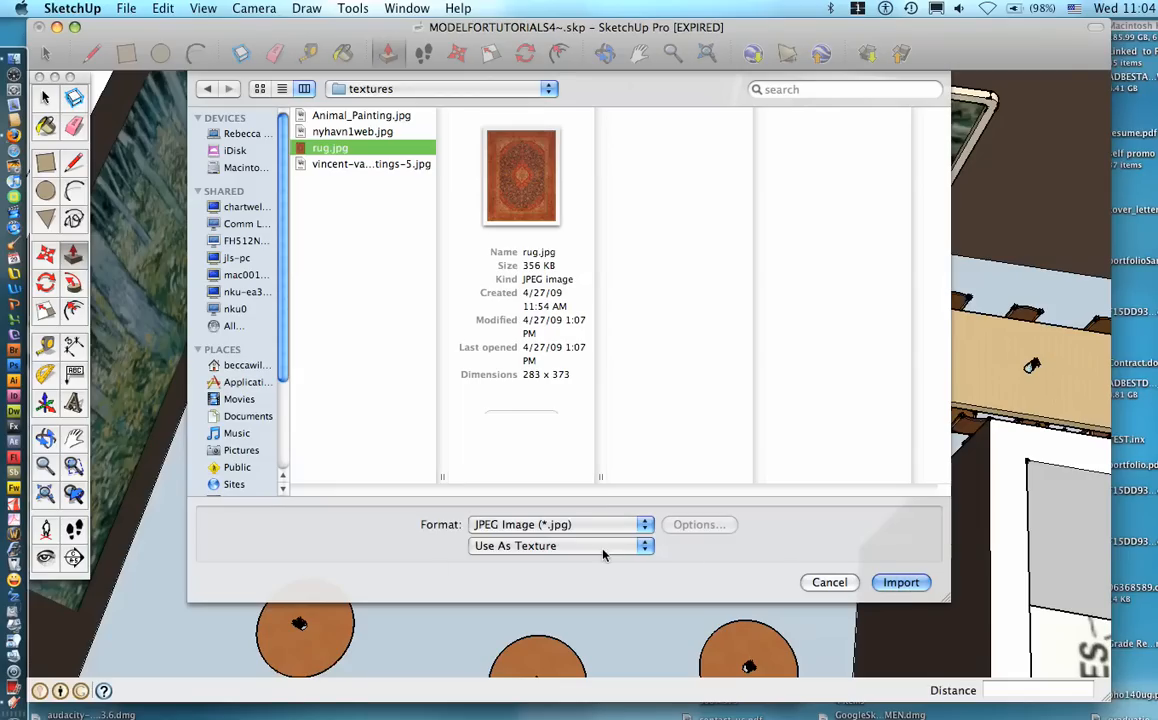
Step: Set the rug.jpg import option to Use As Texture
left_click(557, 546)
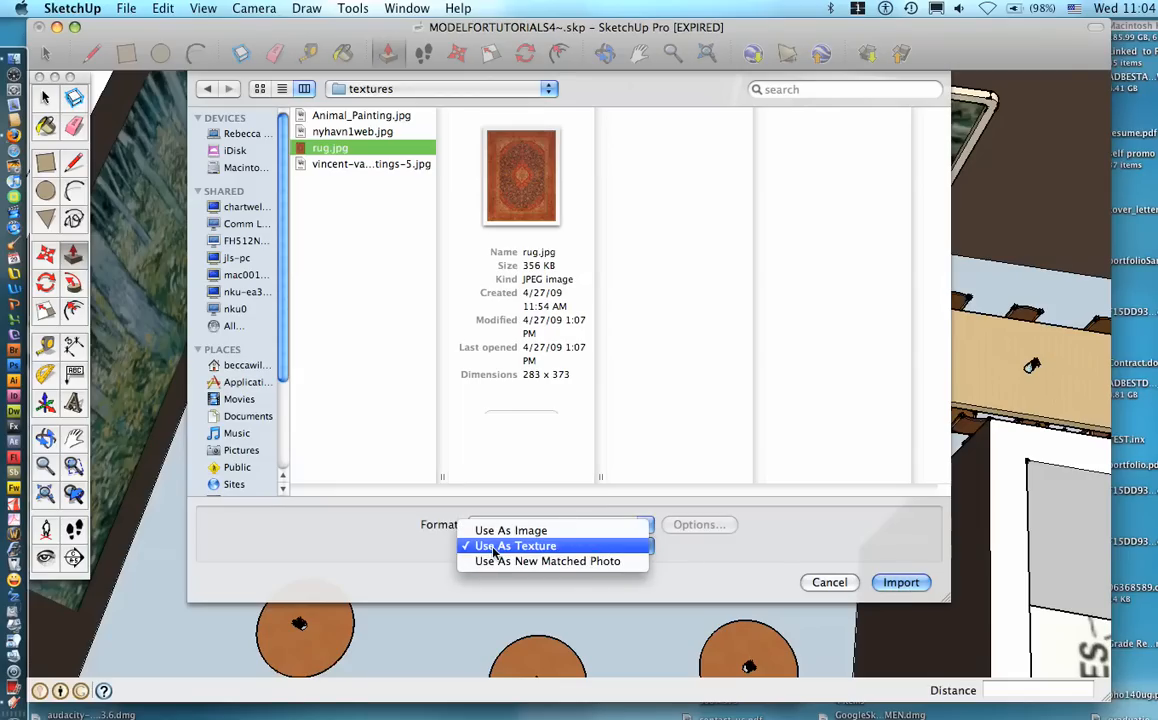
left_click(515, 545)
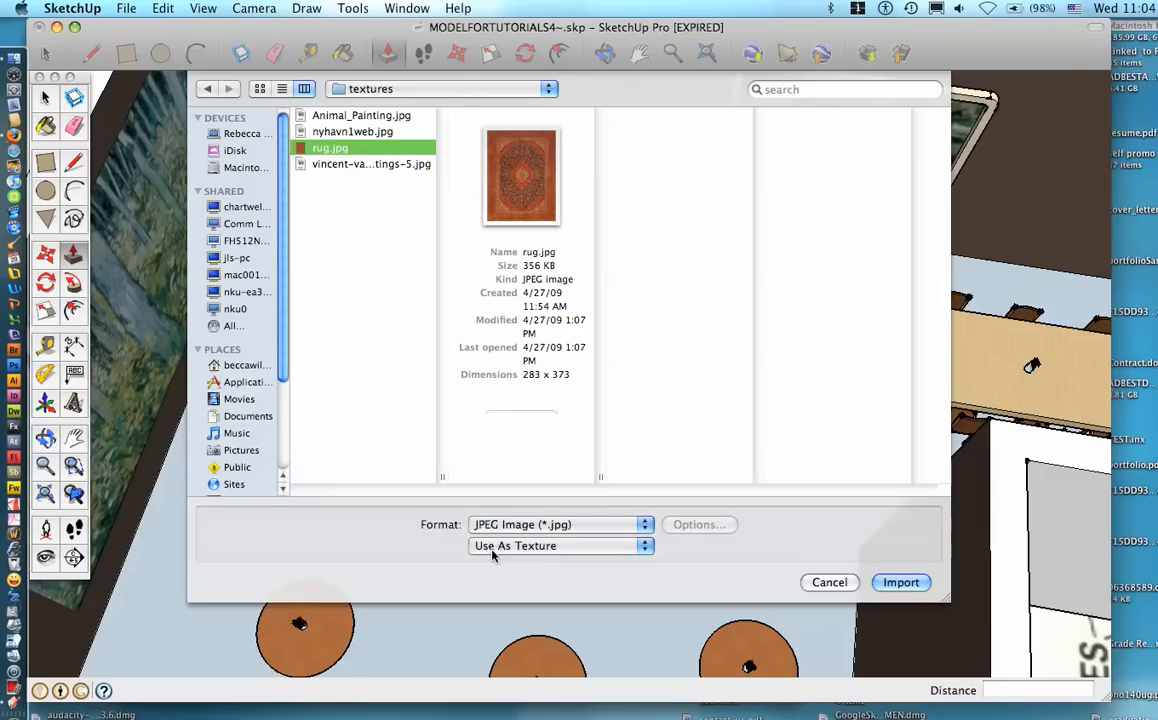
left_click(558, 545)
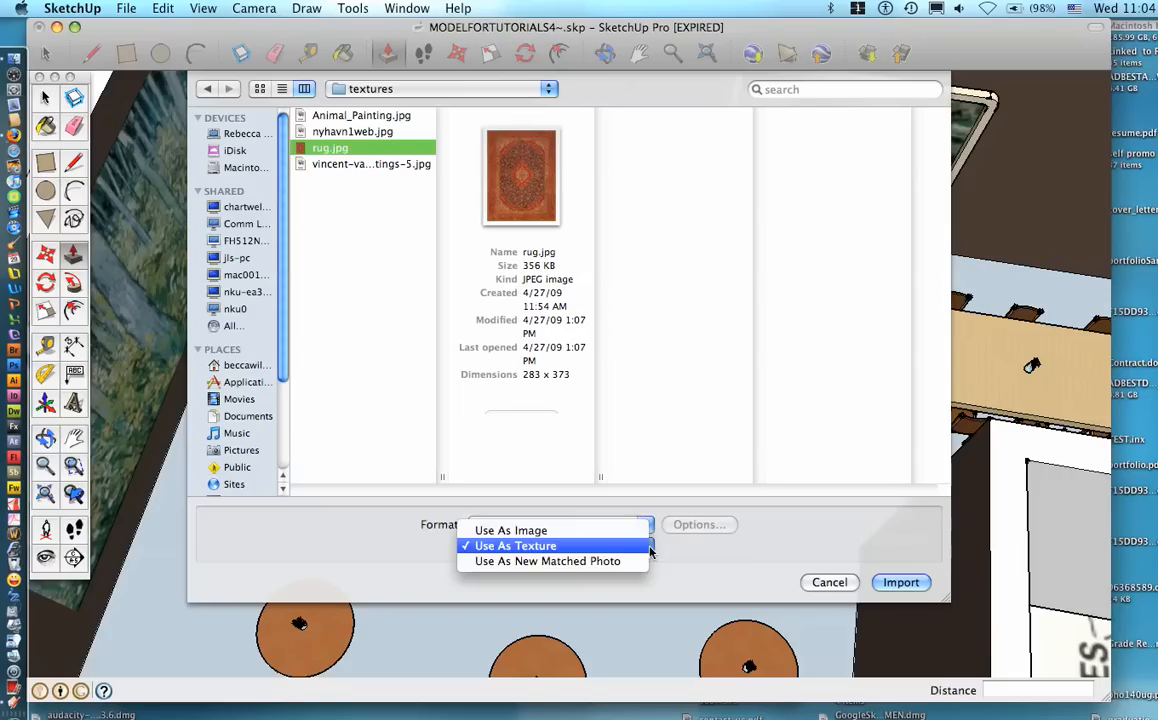
left_click(511, 530)
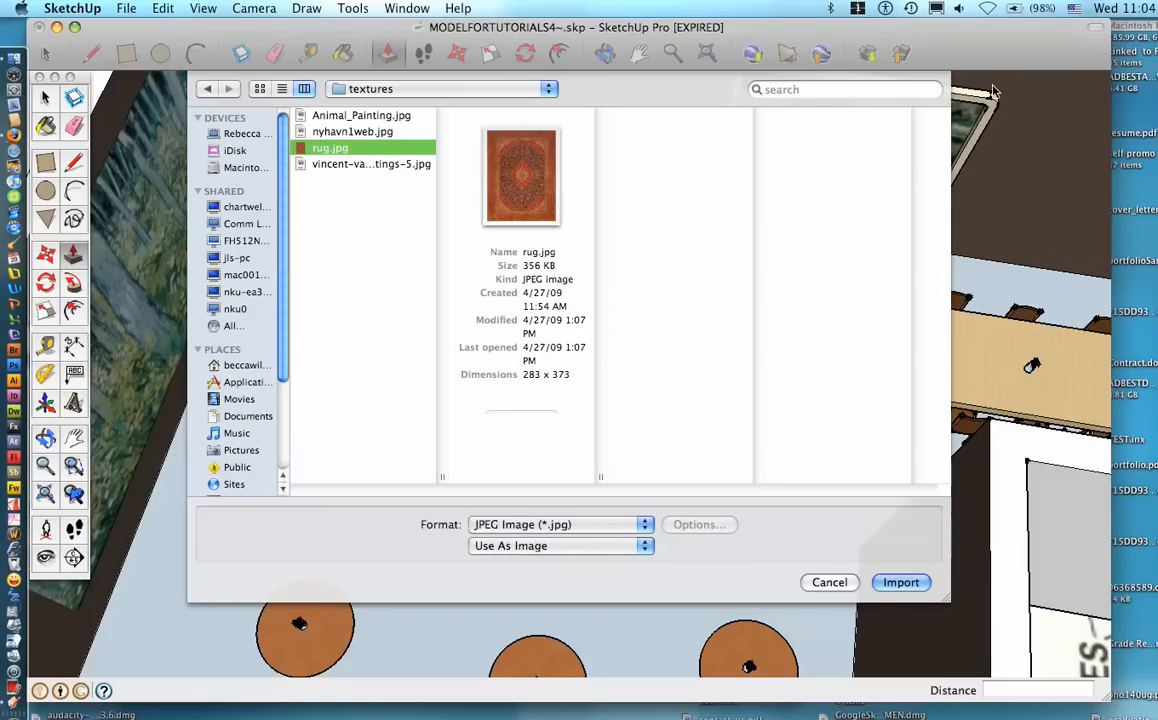
mouse_move(766, 284)
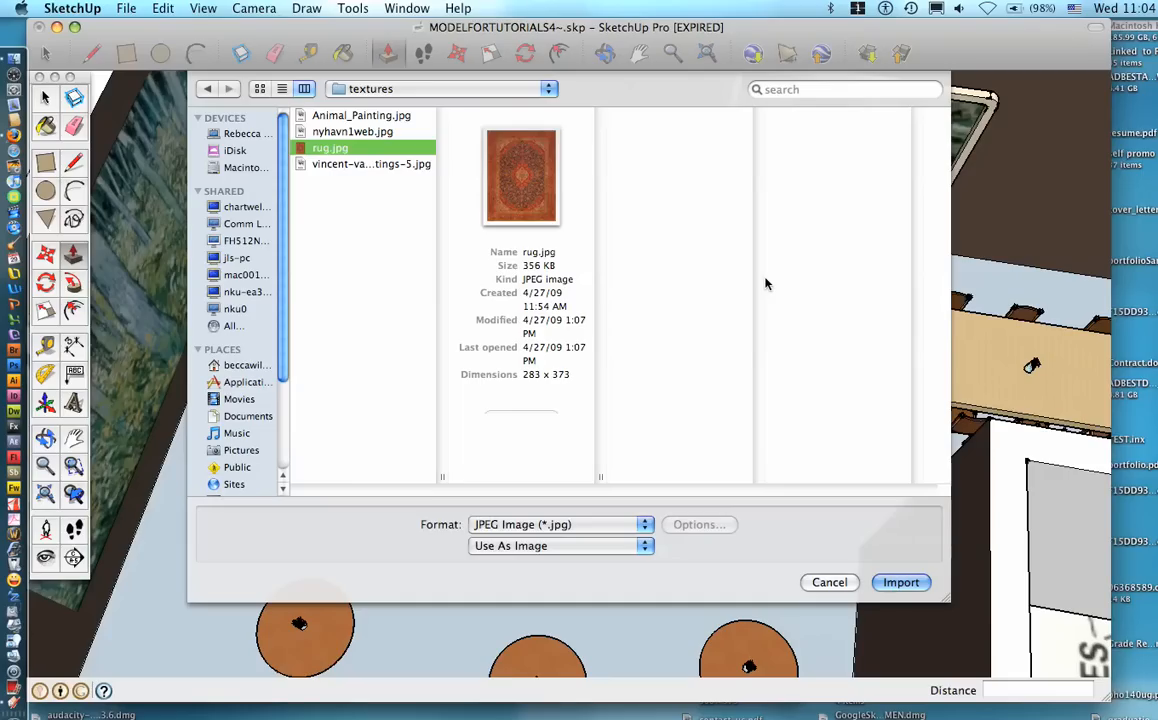
left_click(560, 545)
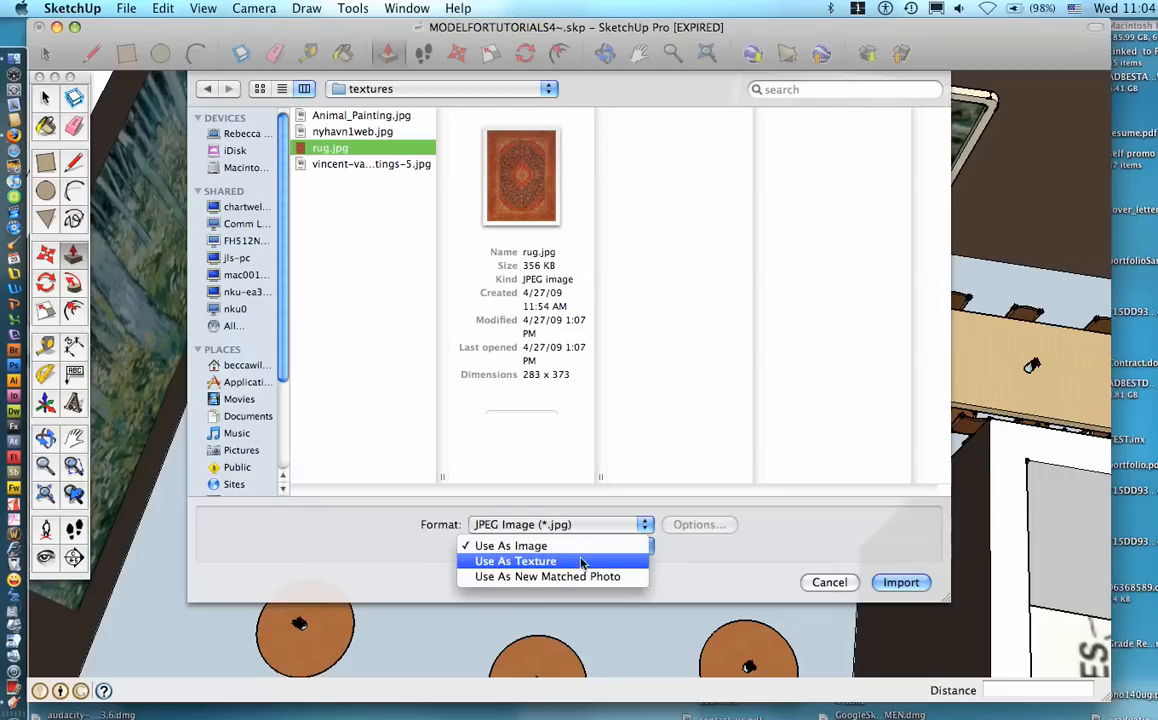
left_click(515, 561)
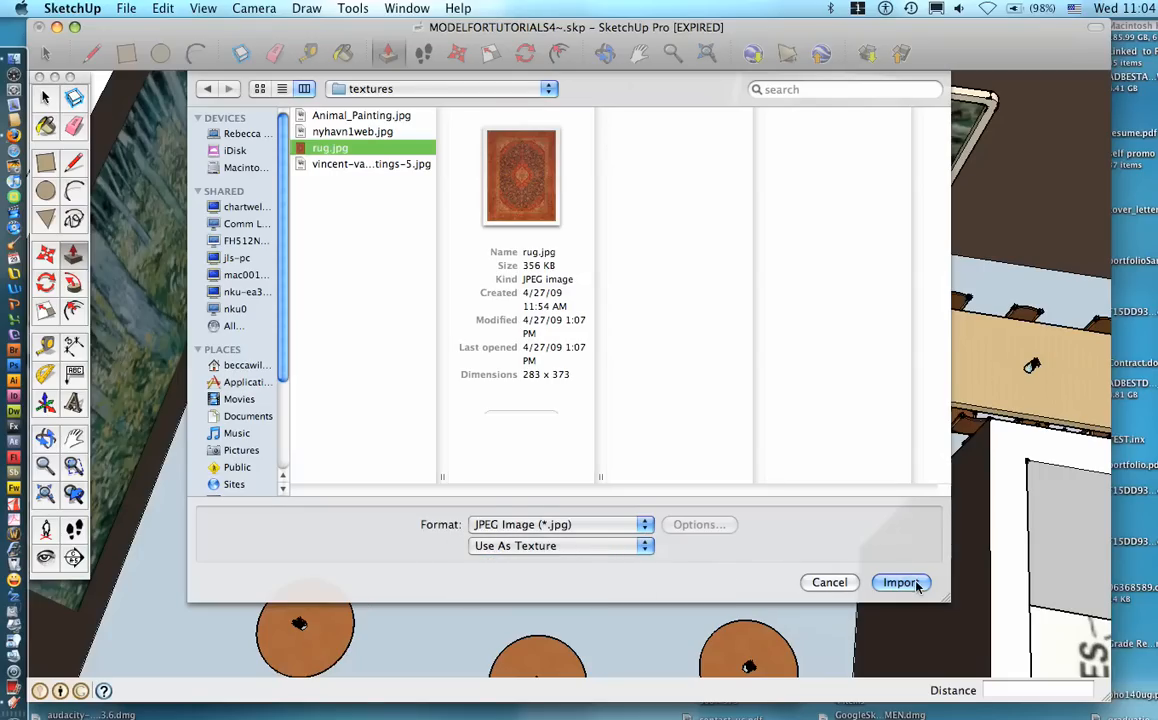
Step: Import the rug and drag on the floor to size its repeating tile
left_click(900, 582)
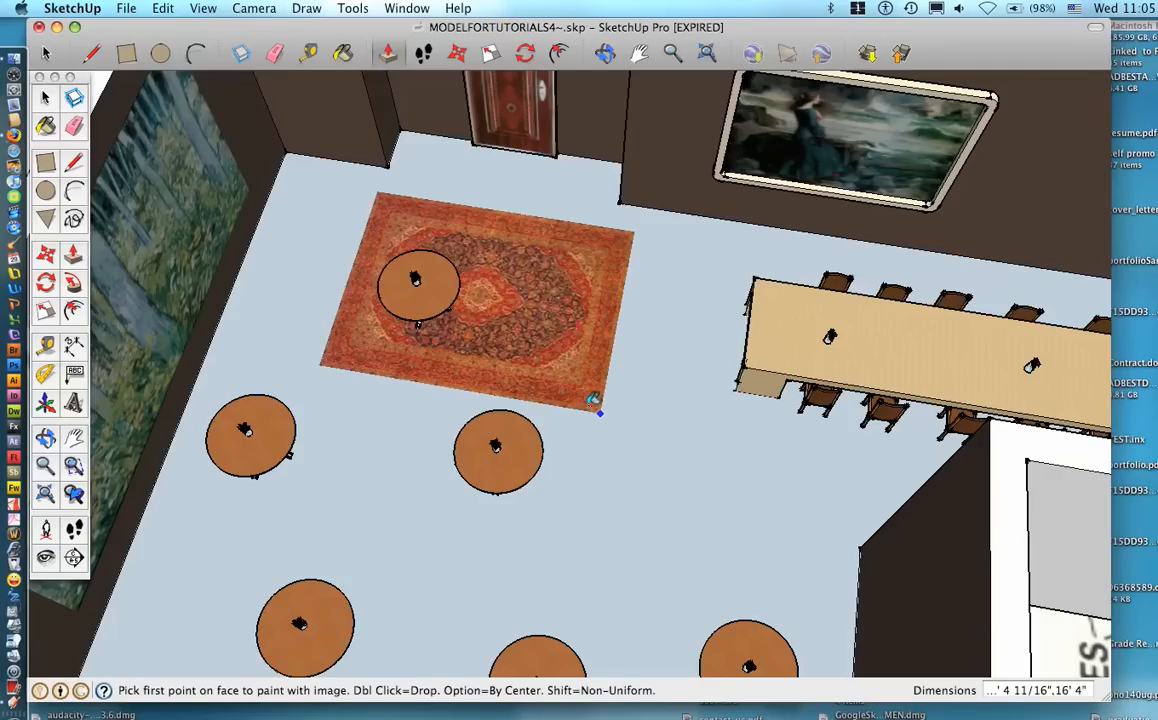
left_click_drag(600, 413, 671, 453)
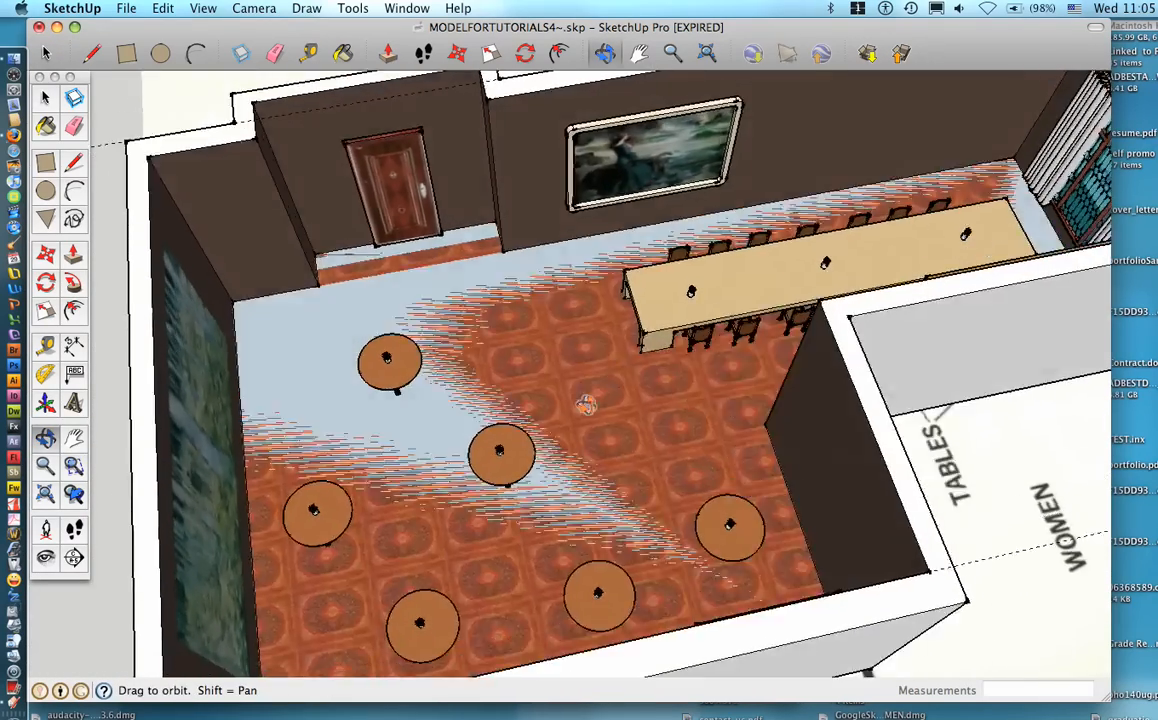
left_click_drag(587, 405, 356, 327)
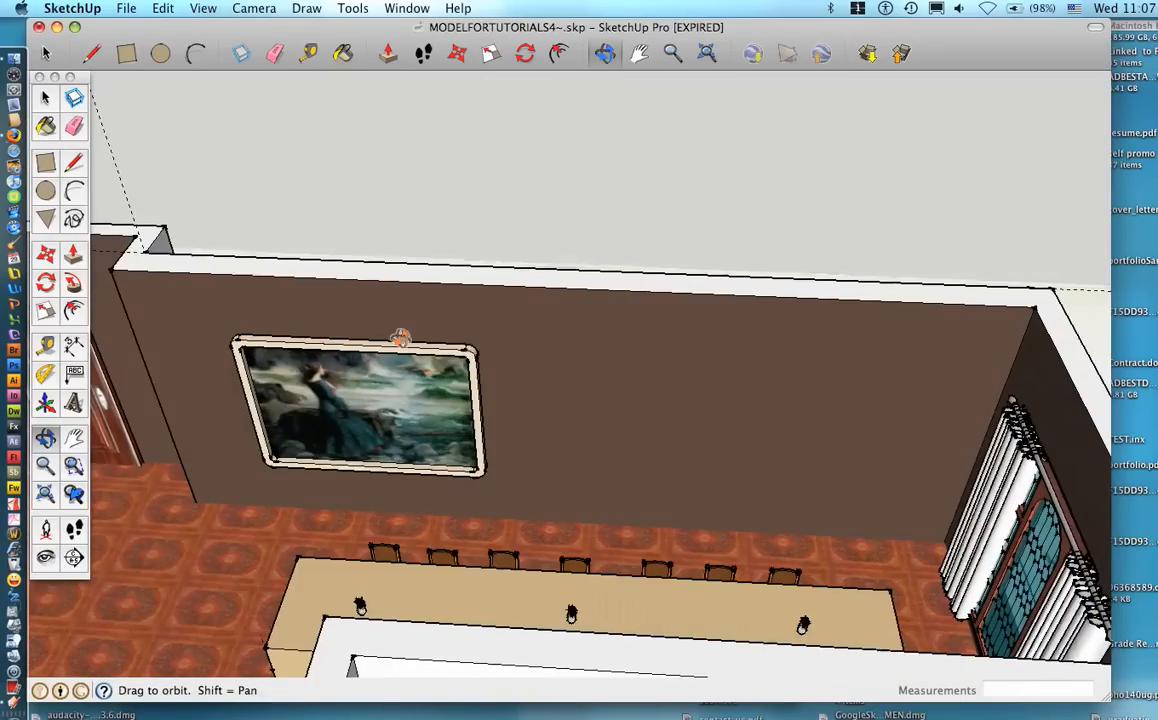
Step: Import nyhavn1web.jpg as an image and size it on the brown wall
left_click(131, 9)
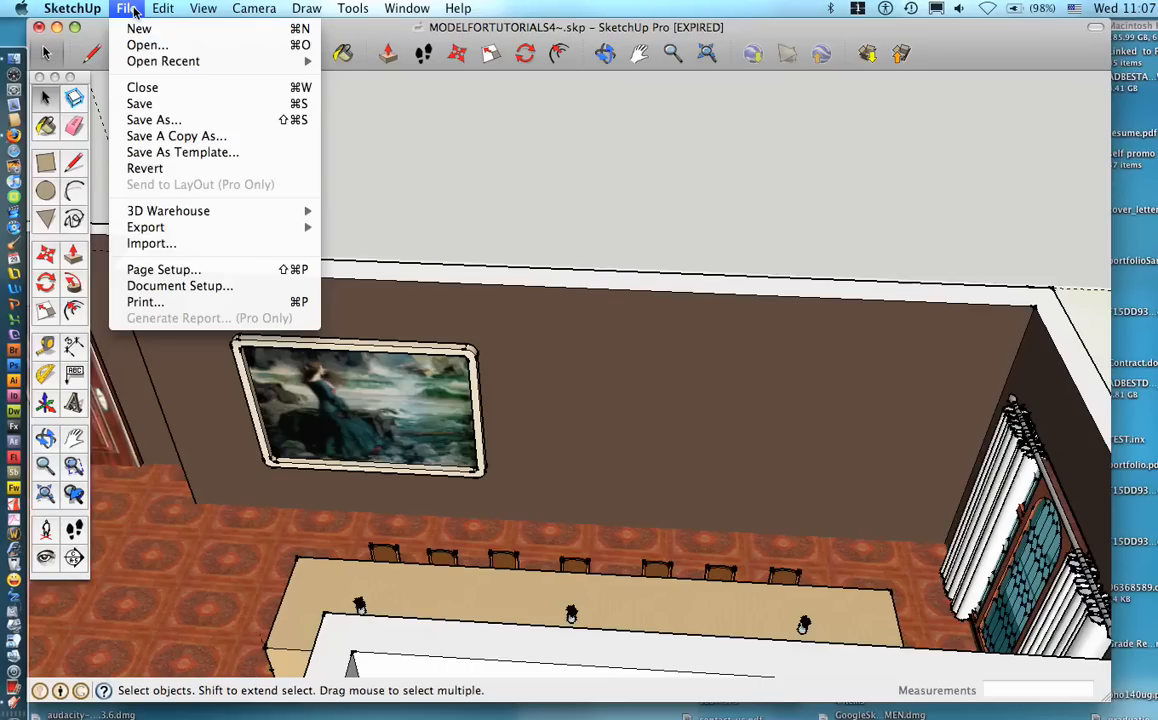
mouse_move(147, 243)
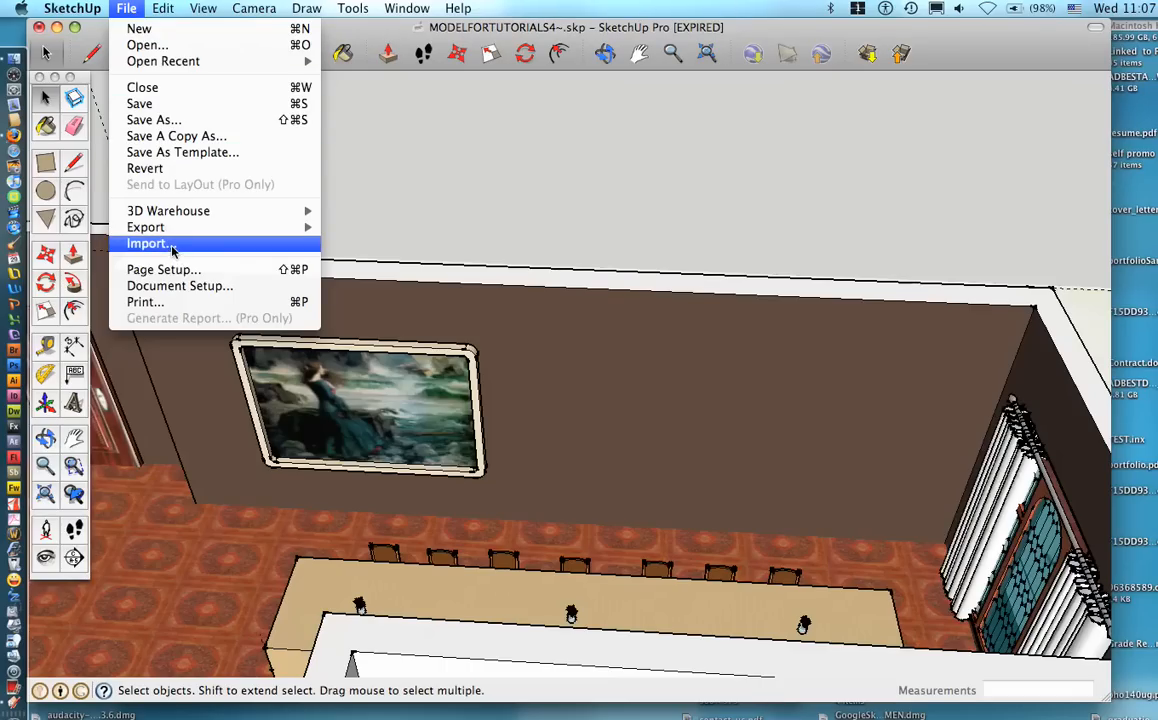
left_click(147, 243)
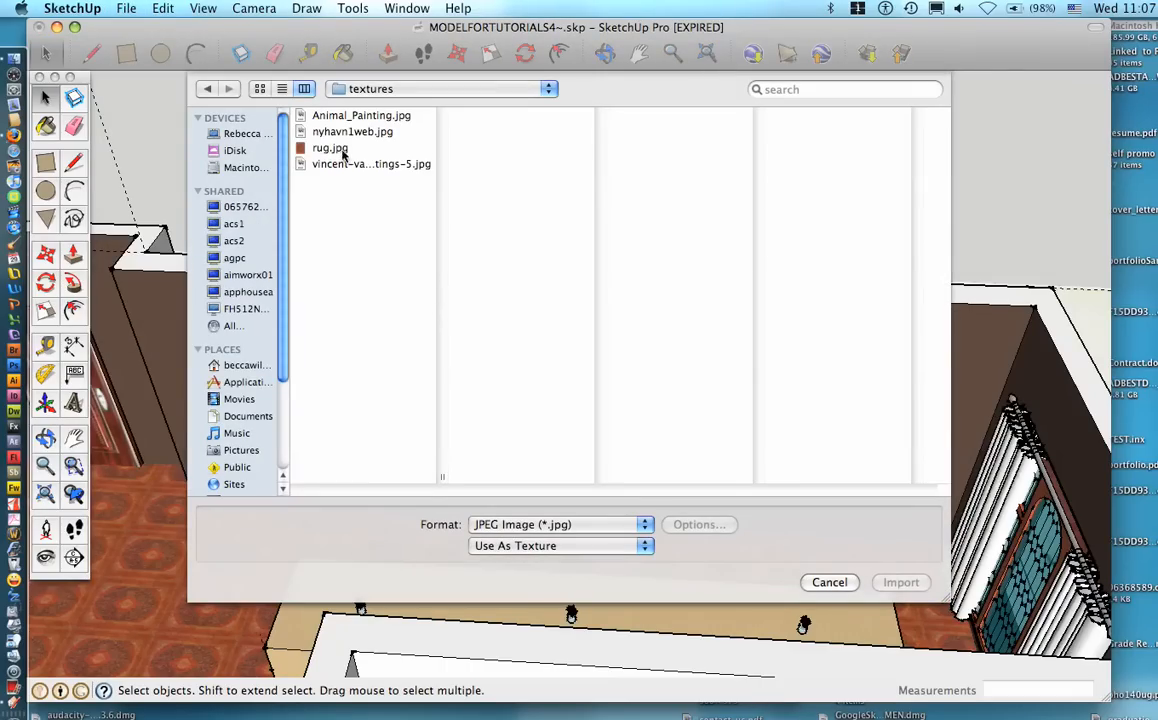
left_click(352, 131)
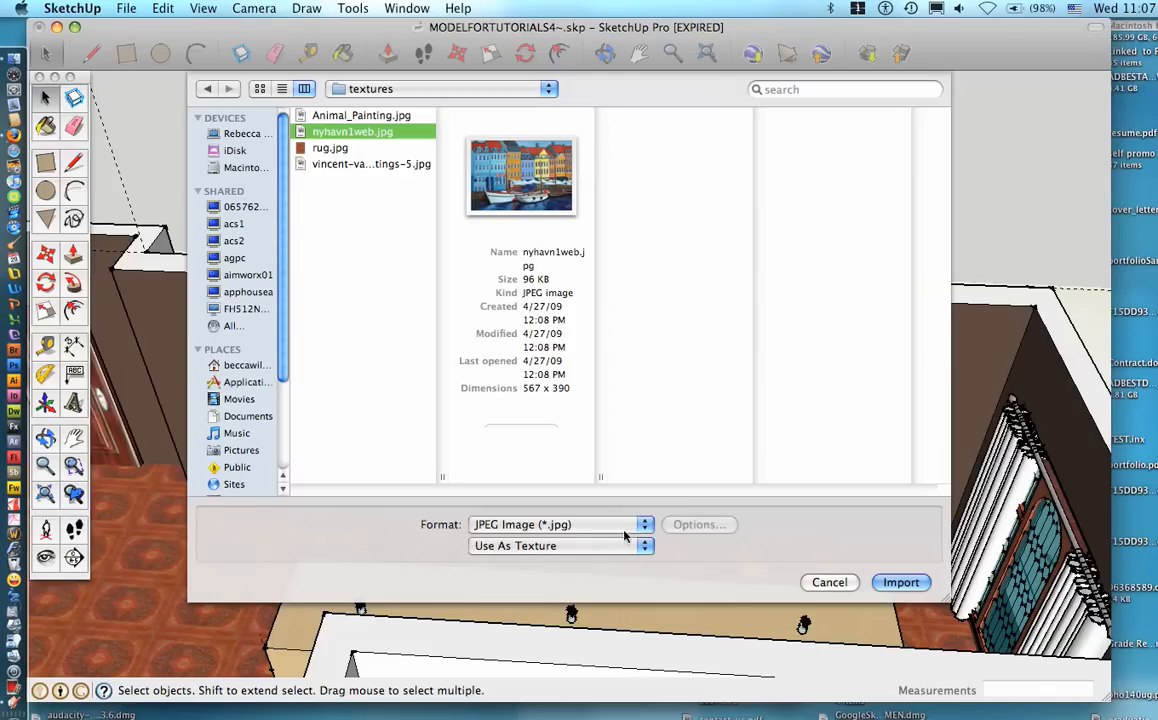
left_click(560, 545)
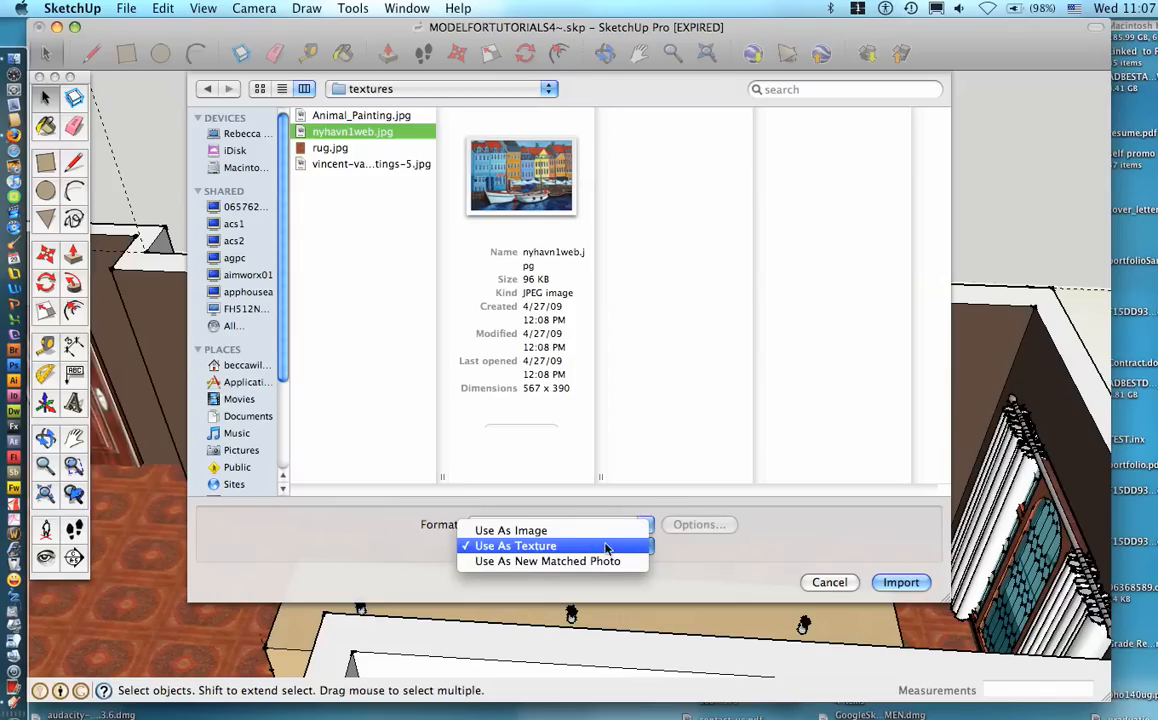
left_click(510, 530)
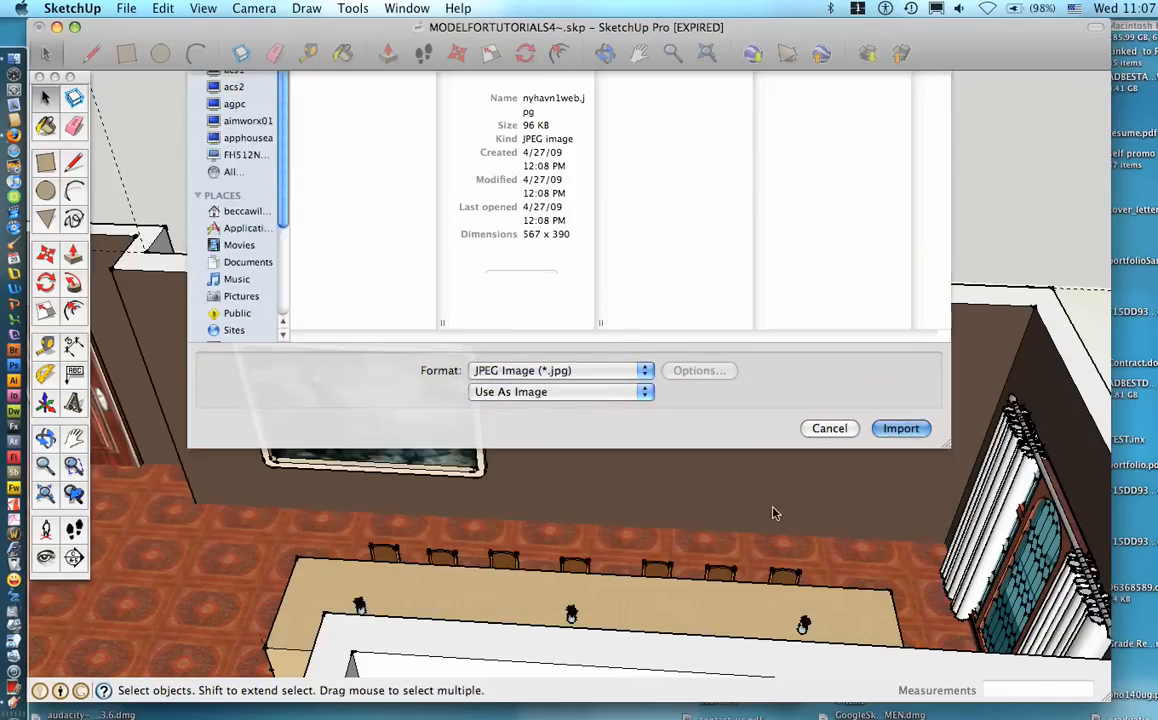
left_click(900, 428)
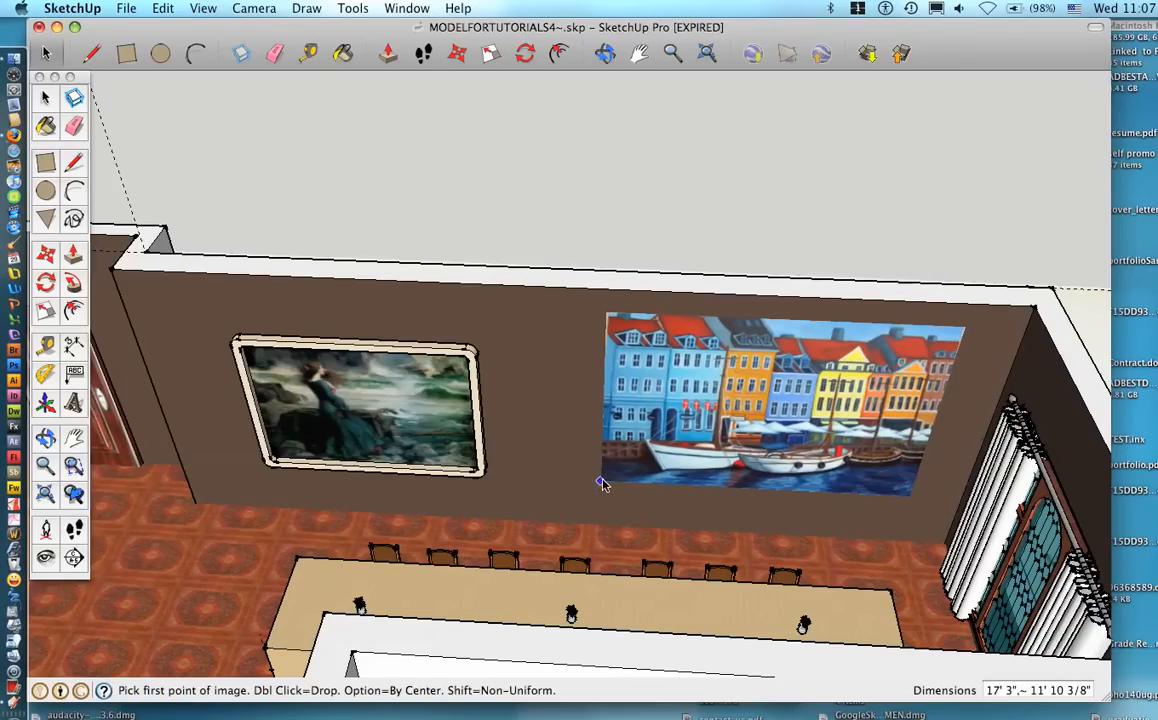
left_click_drag(601, 483, 751, 418)
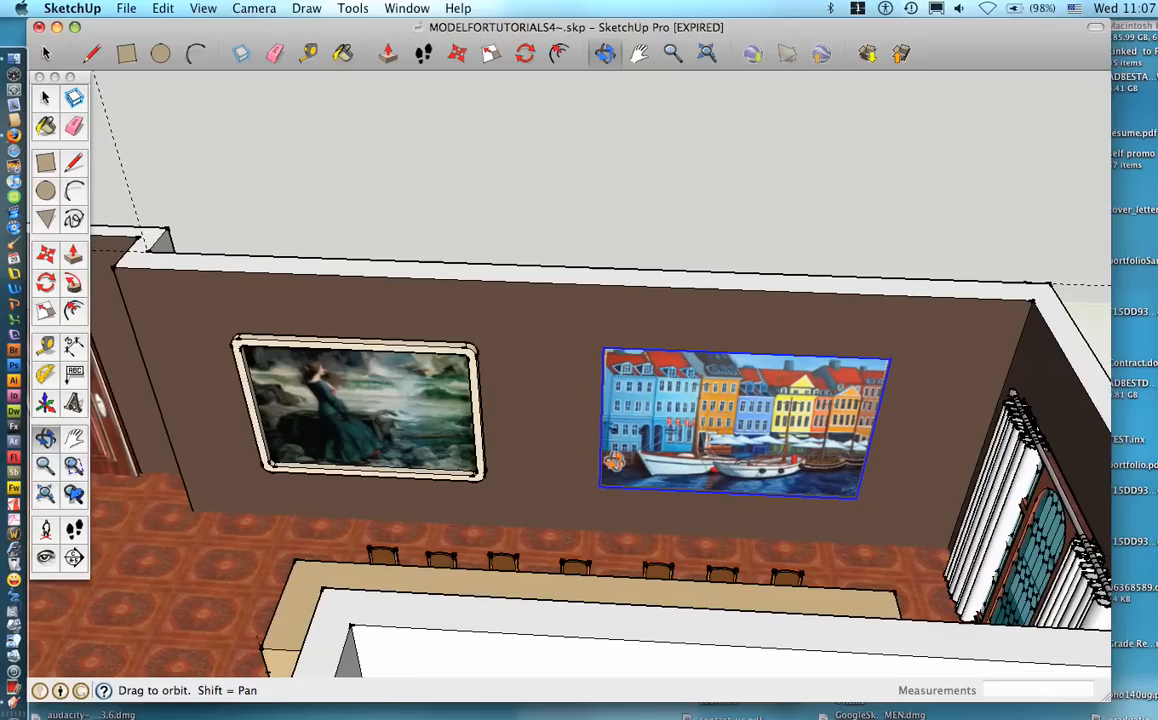
Step: Switch back to the Select tool
left_click(49, 97)
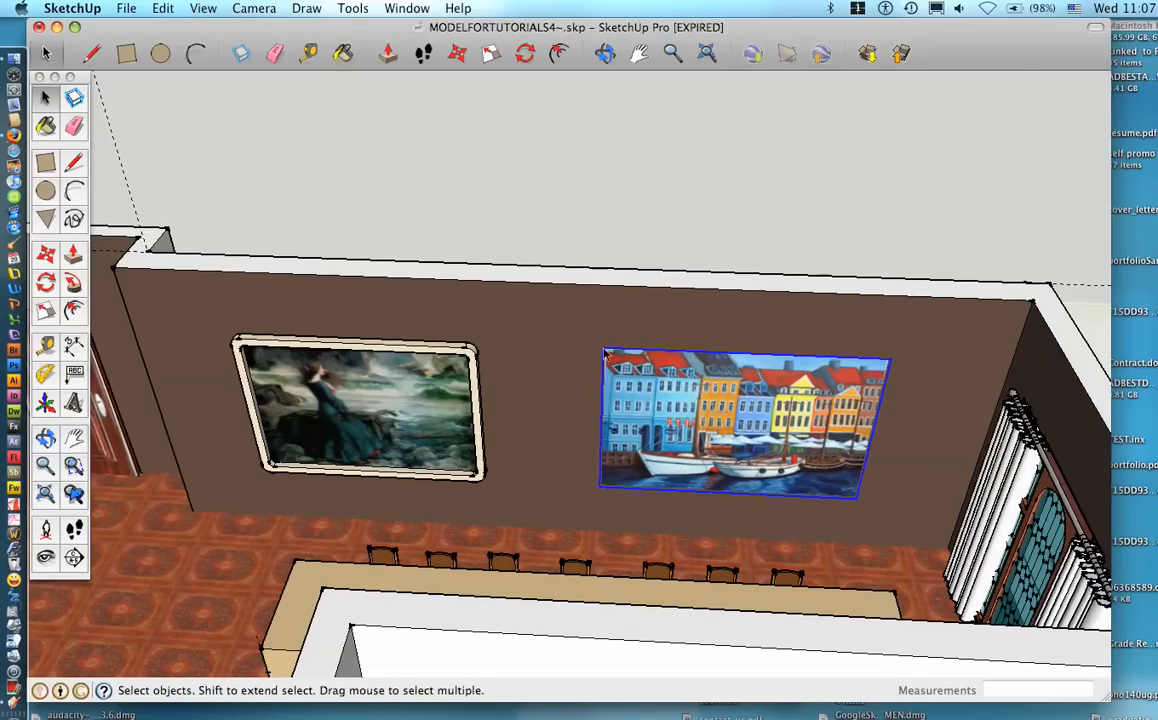
mouse_move(412, 483)
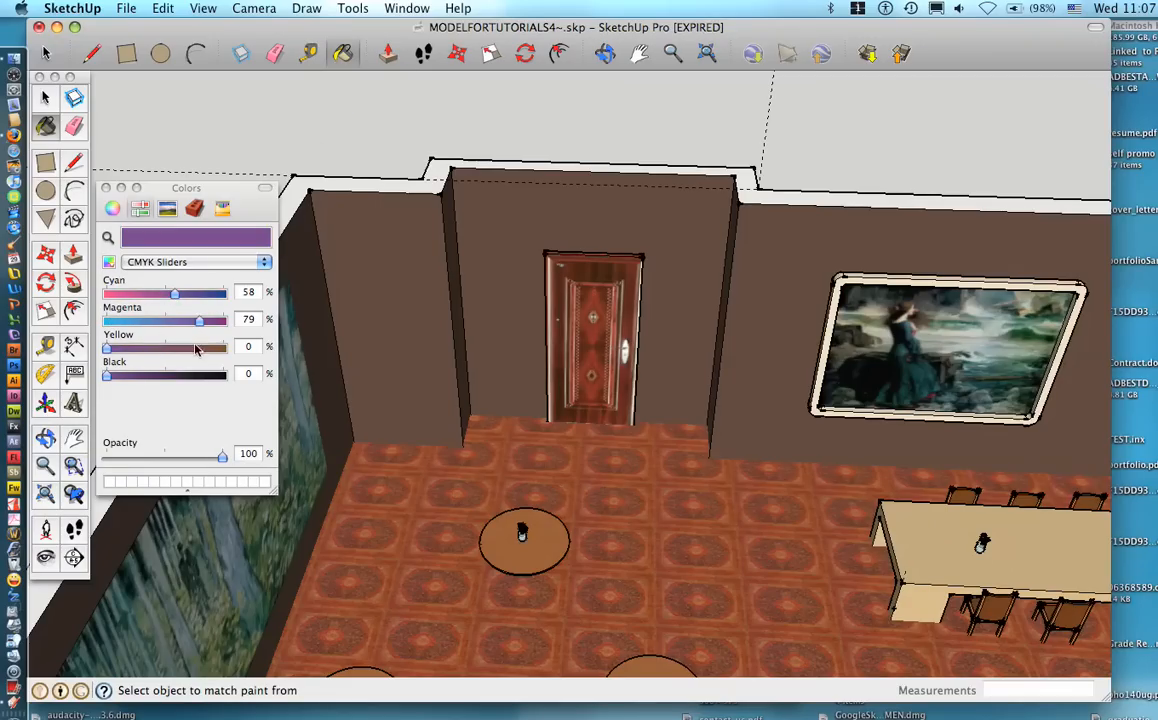
Step: Mix a near-black colour (Yellow 45%, Black 94%) and paint the wall left of the door
left_click_drag(106, 346, 160, 346)
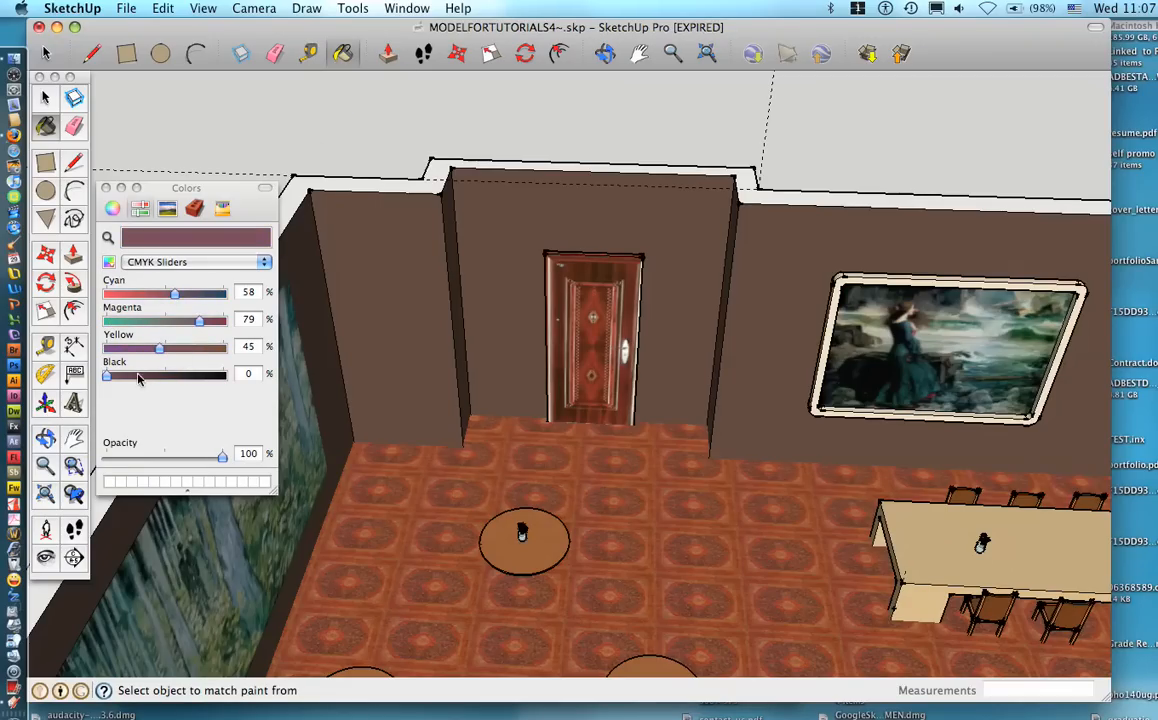
left_click_drag(105, 374, 216, 374)
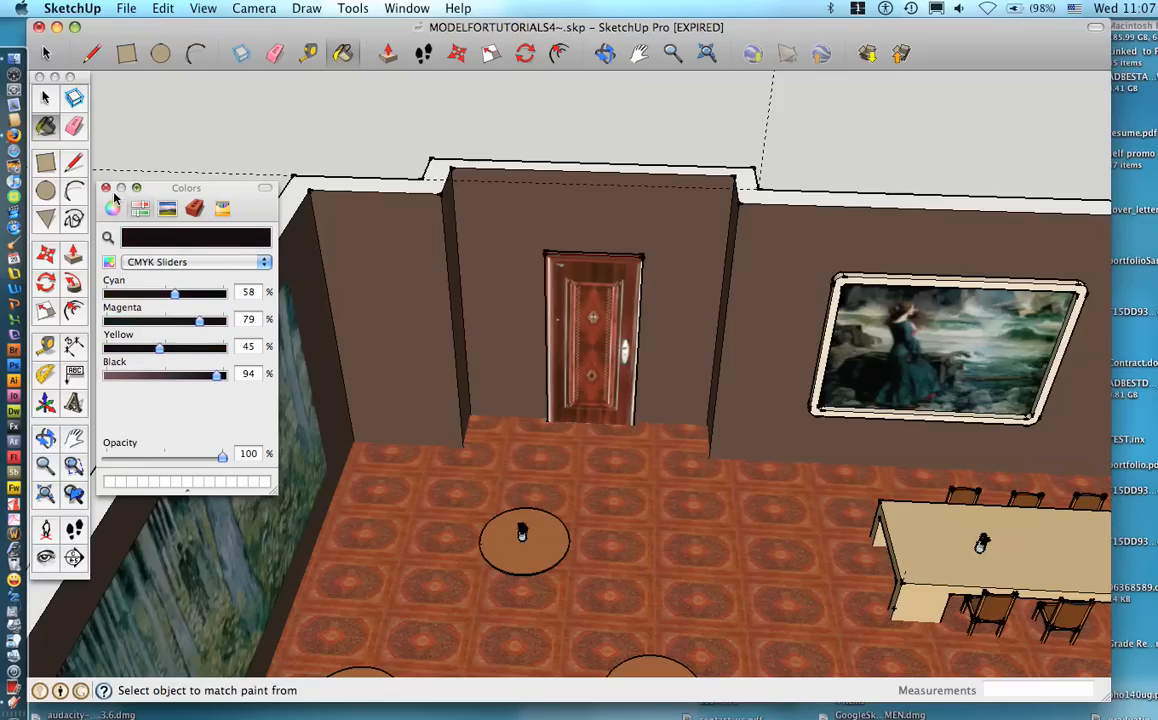
left_click(437, 252)
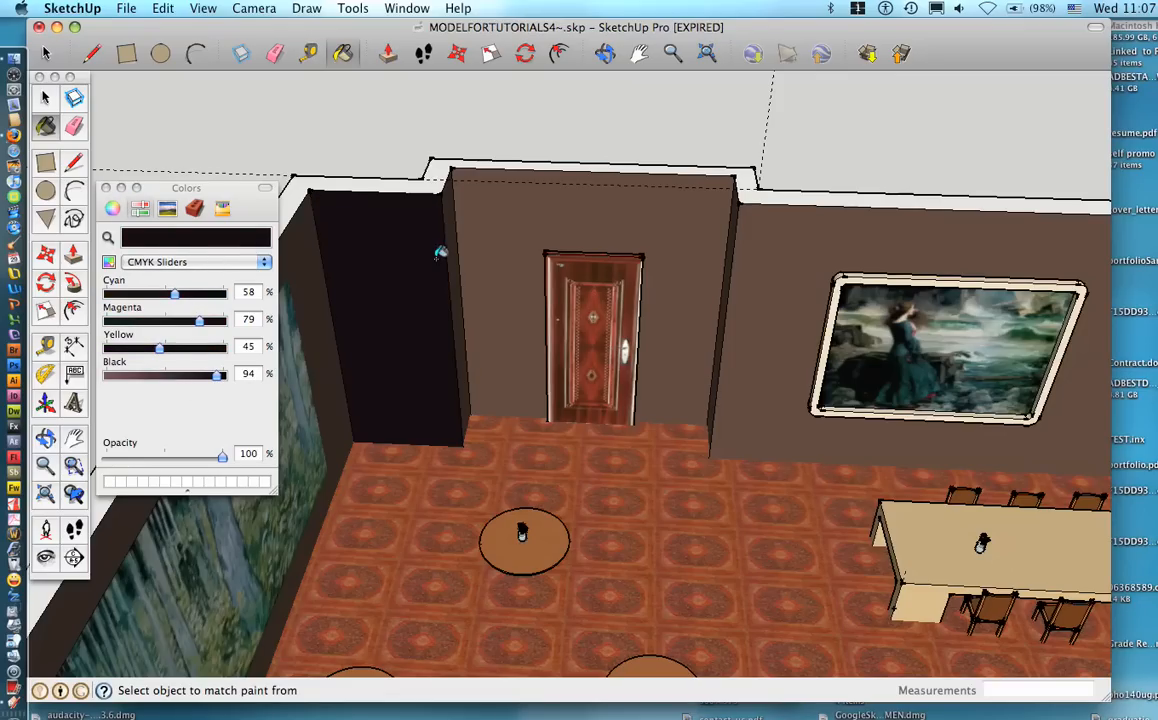